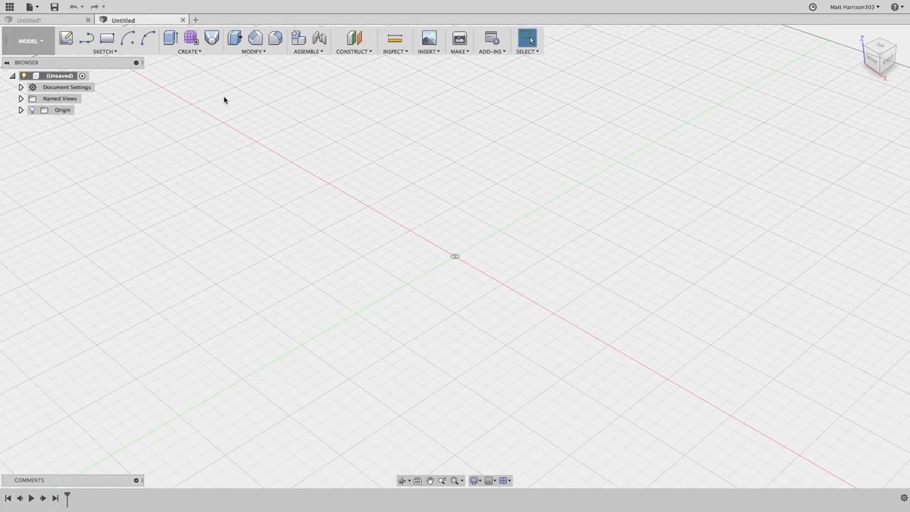
mouse_move(422, 218)
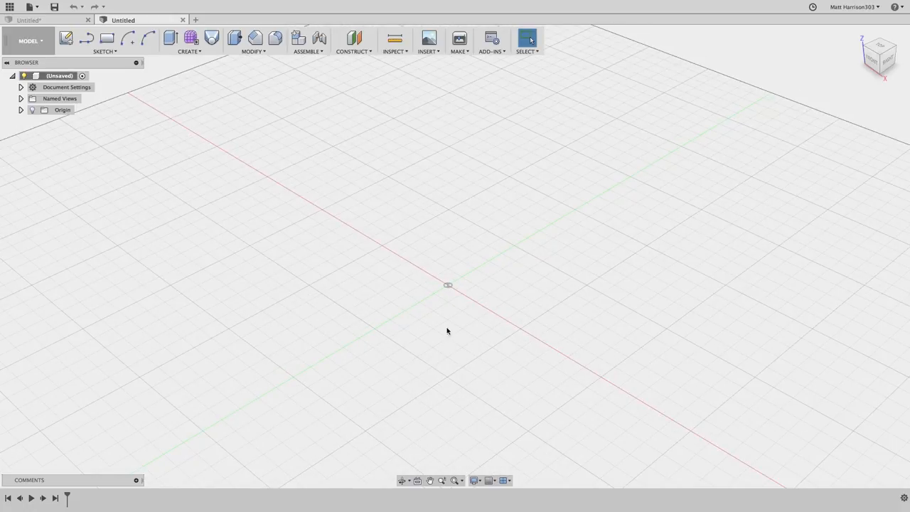
mouse_move(359, 118)
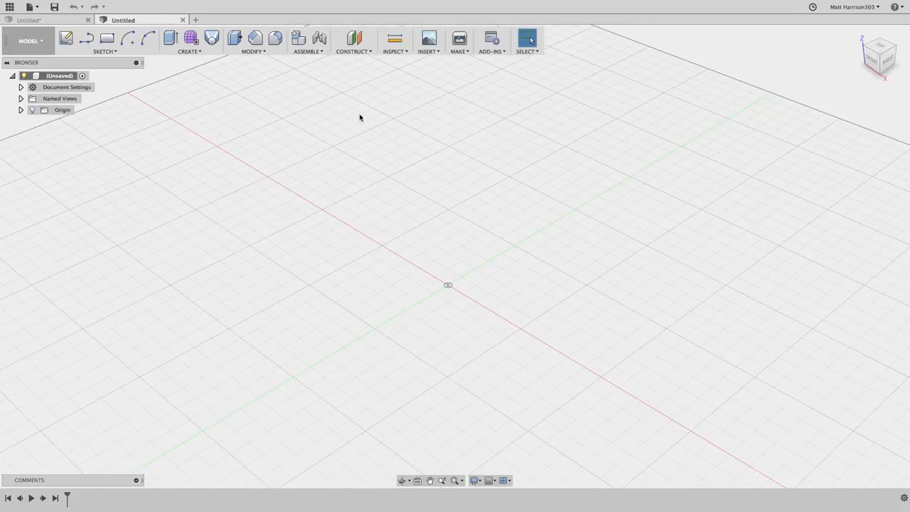
mouse_move(438, 83)
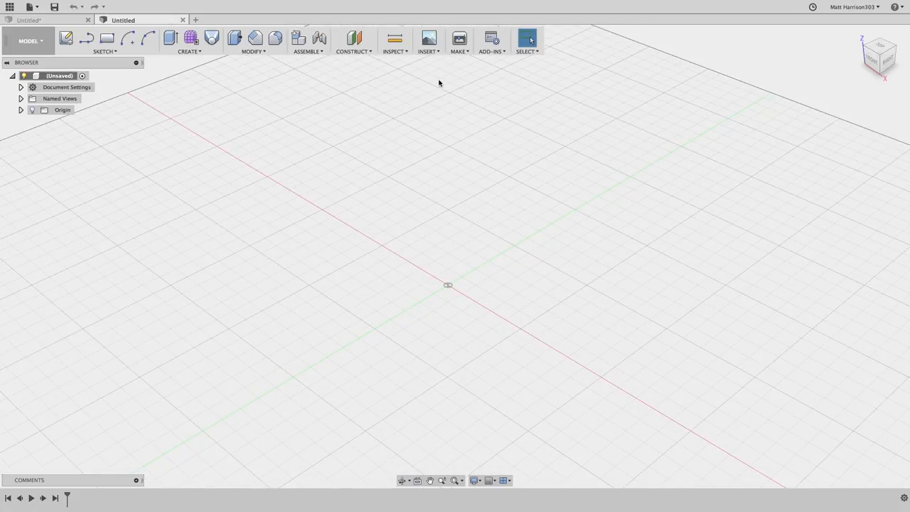
mouse_move(430, 174)
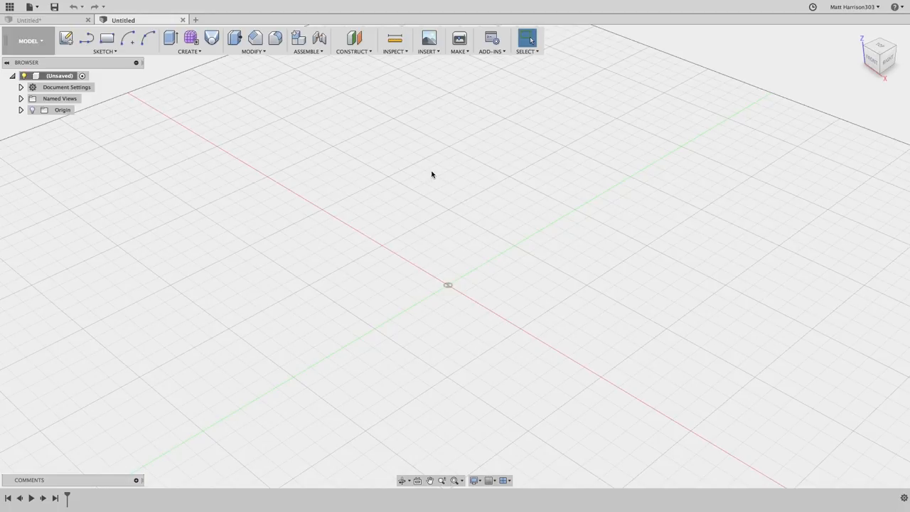
mouse_move(481, 271)
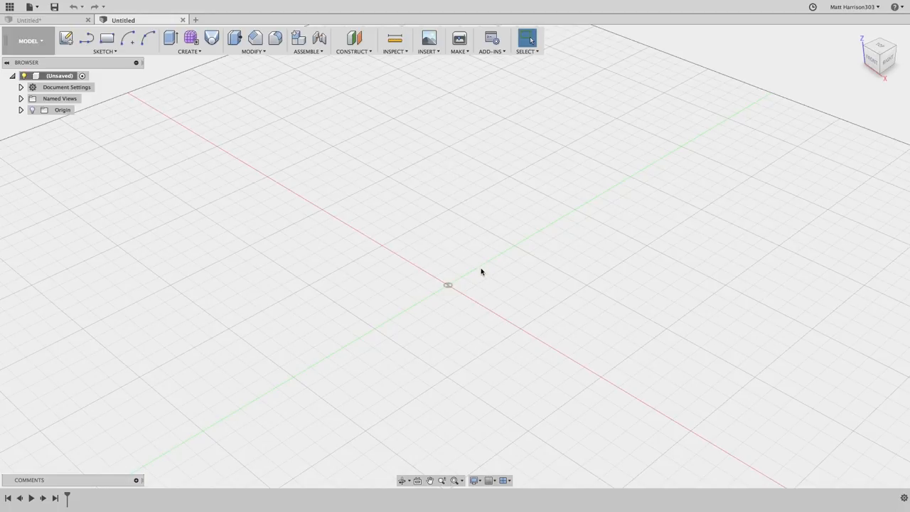
mouse_move(442, 255)
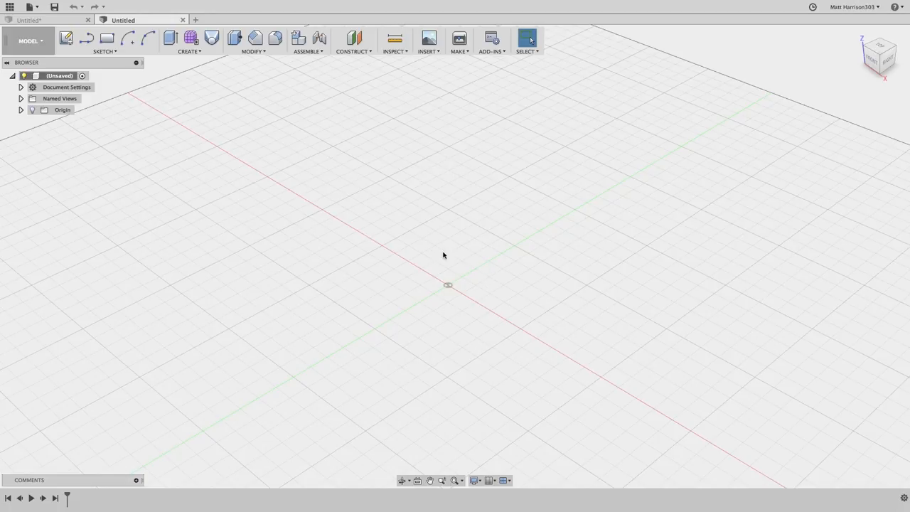
mouse_move(446, 288)
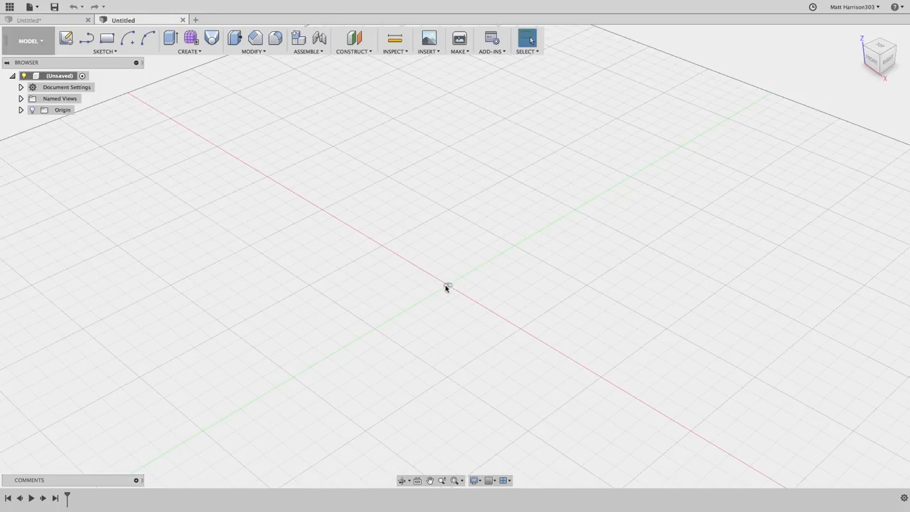
mouse_move(417, 265)
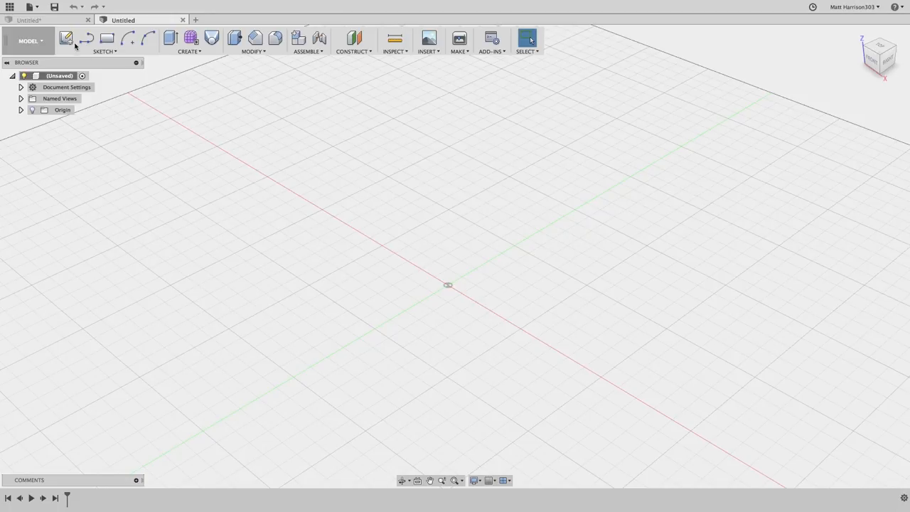
Begin a sketch on the YZ plane and start a line at the origin
click(66, 38)
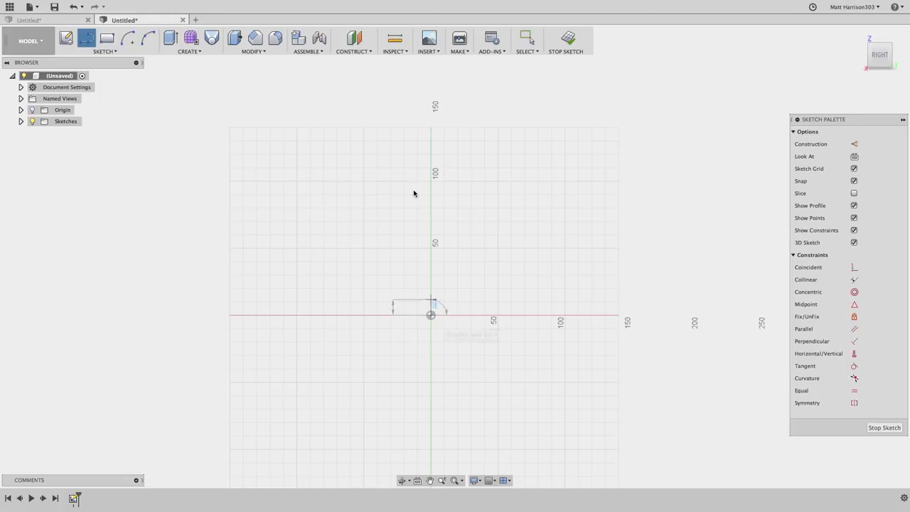
click(432, 182)
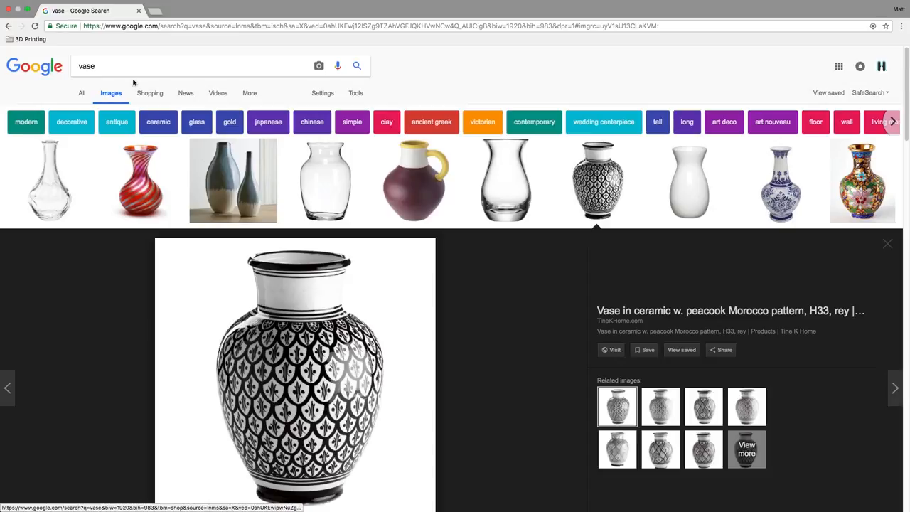
Download the black-and-white patterned vase image with Save Image As
scroll(down, 3)
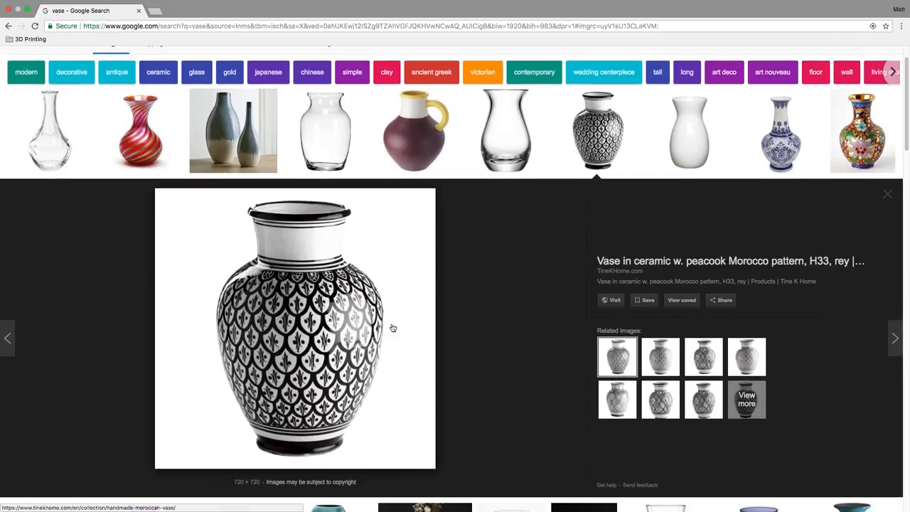
right_click(393, 327)
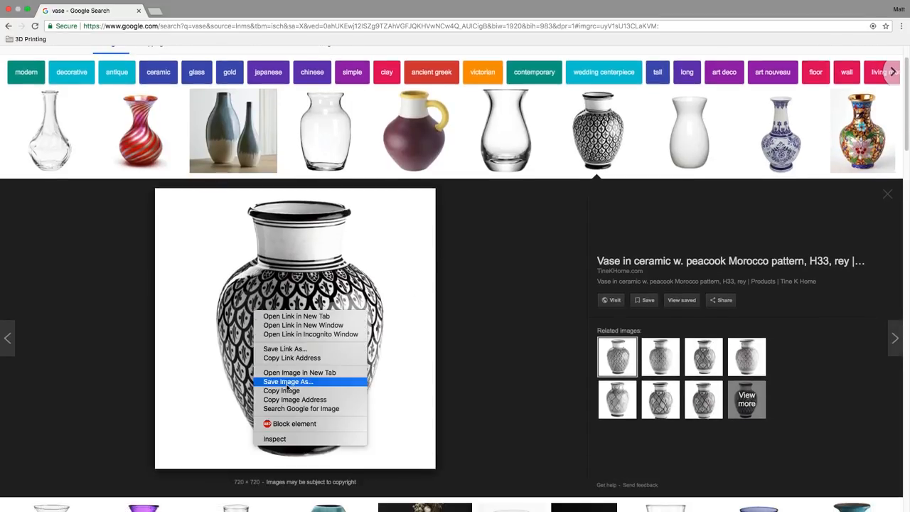
click(288, 382)
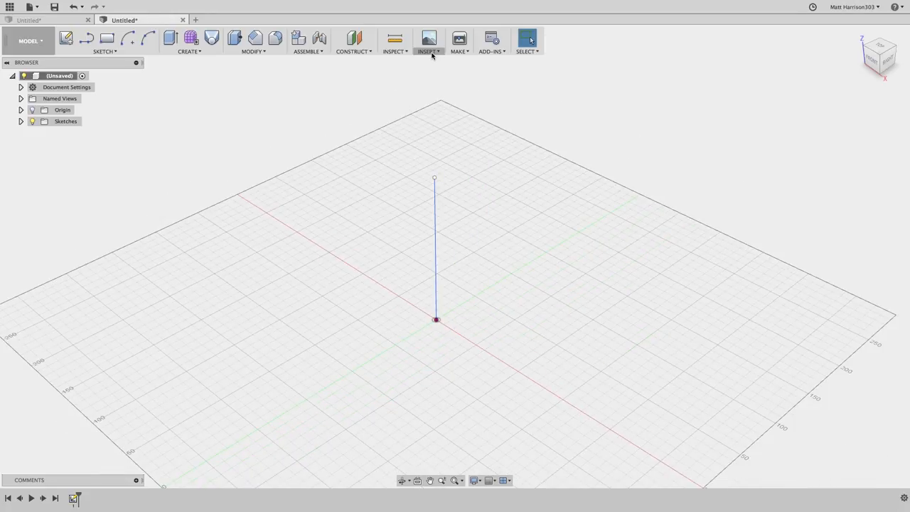
Attach the vase picture as a canvas on the YZ plane with its base at the origin
click(429, 40)
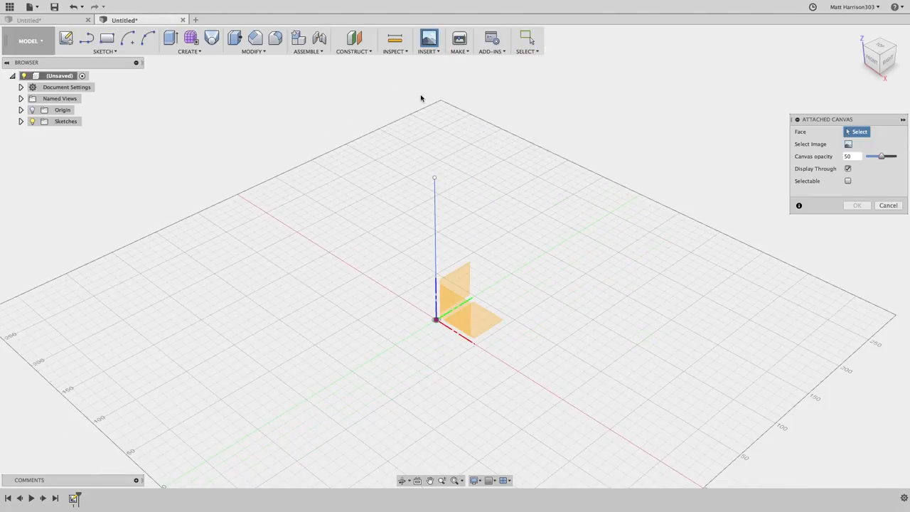
click(453, 288)
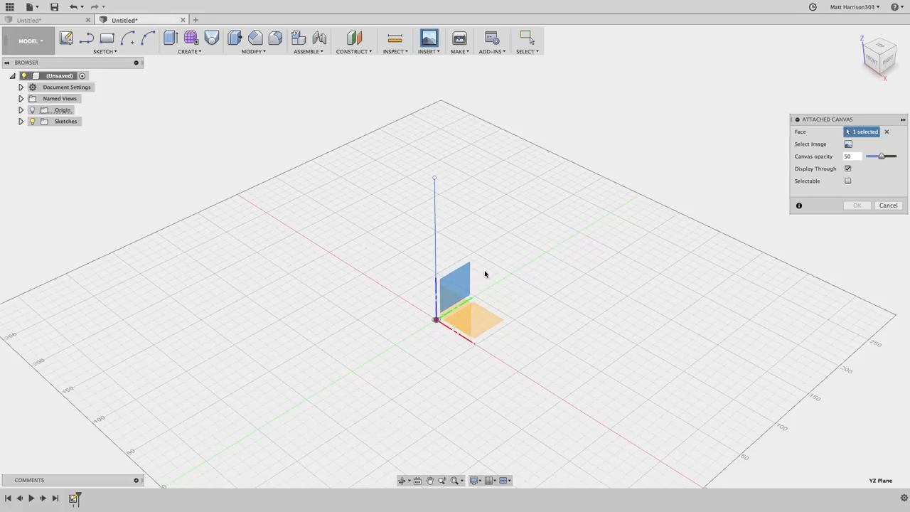
click(848, 143)
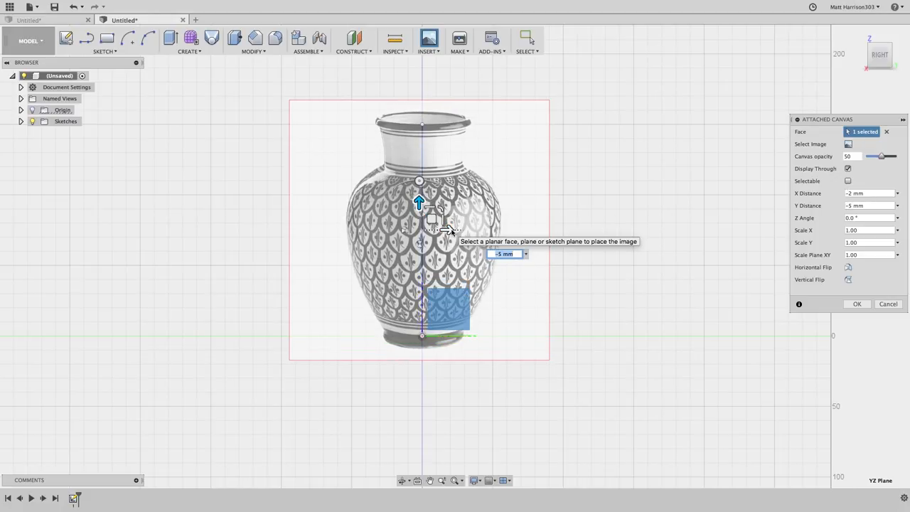
mouse_move(355, 252)
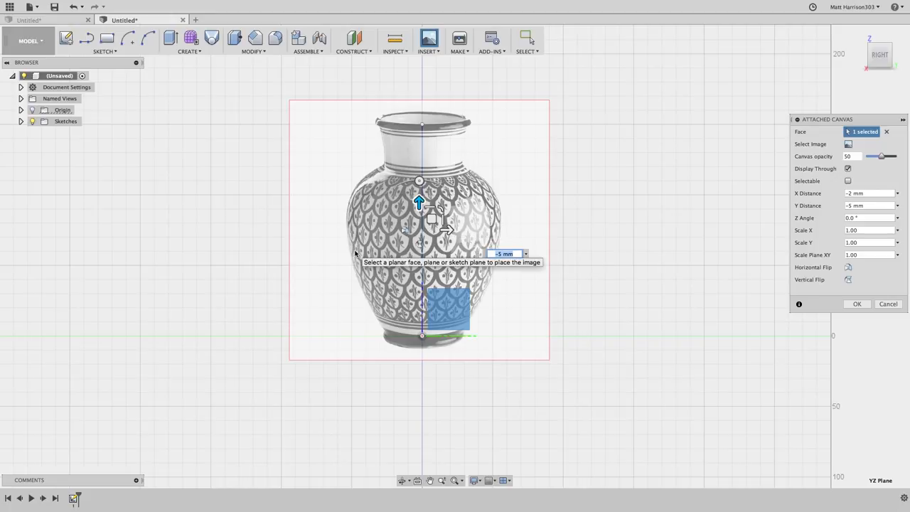
click(856, 303)
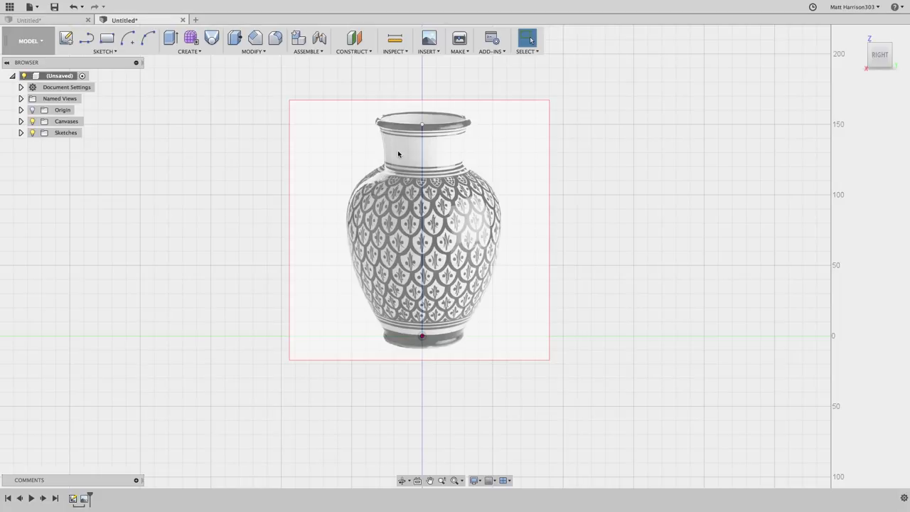
mouse_move(353, 180)
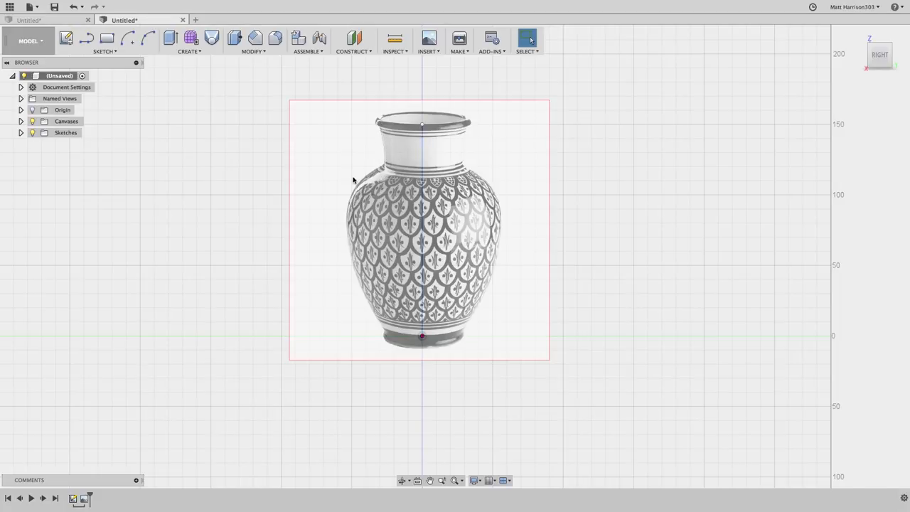
mouse_move(407, 98)
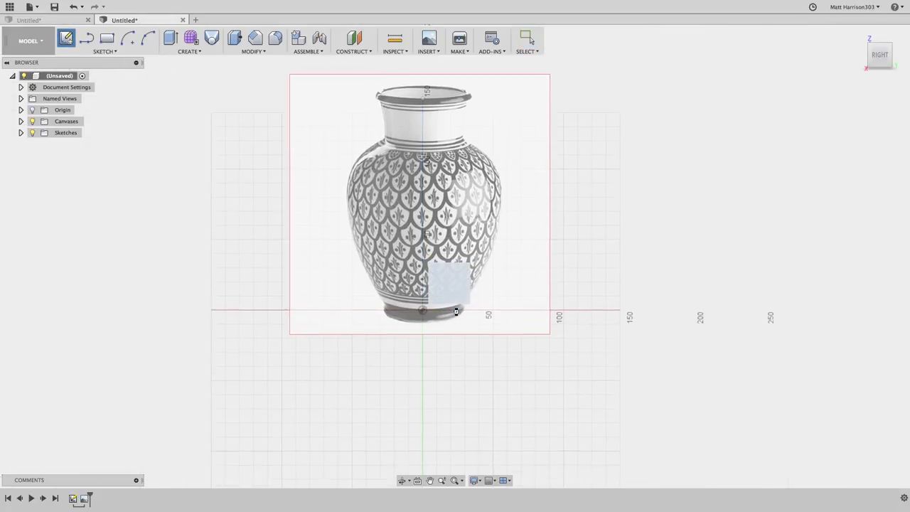
Trace the vase half-profile with a spline over the canvas and fillet the neck corner 8 mm
click(66, 38)
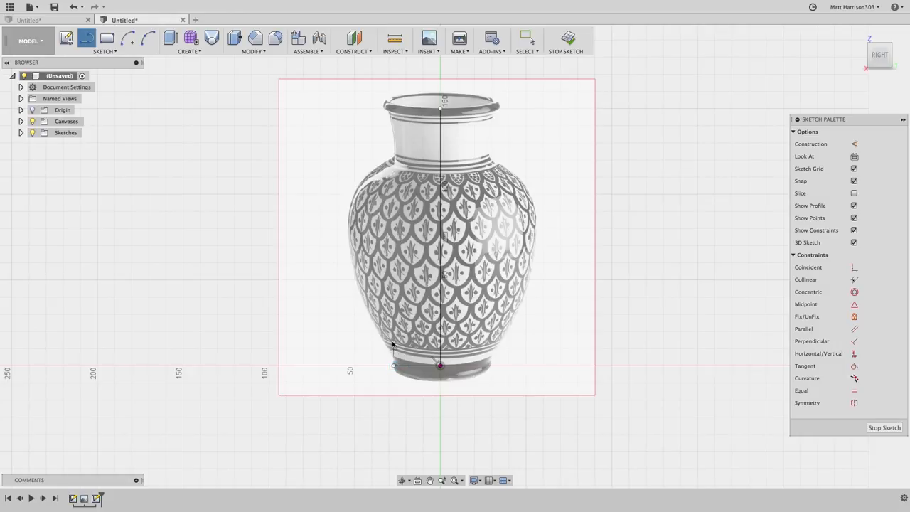
mouse_move(373, 355)
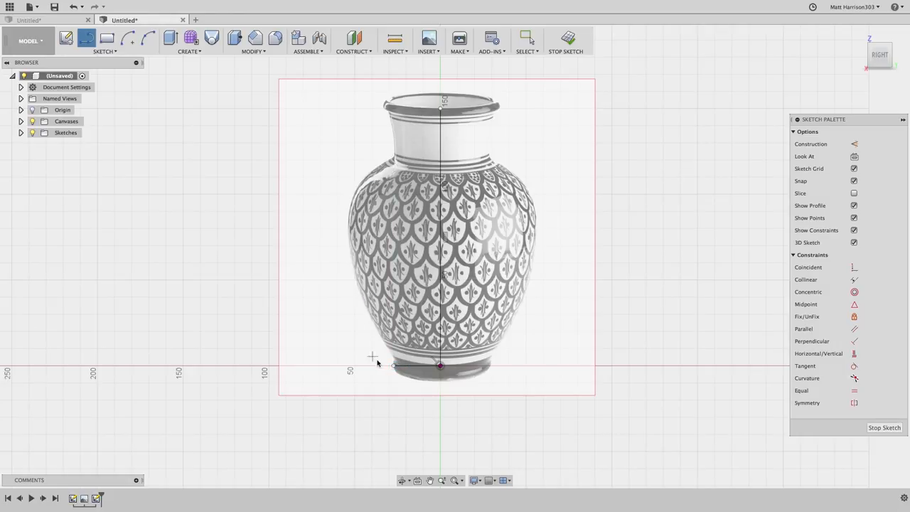
mouse_move(197, 103)
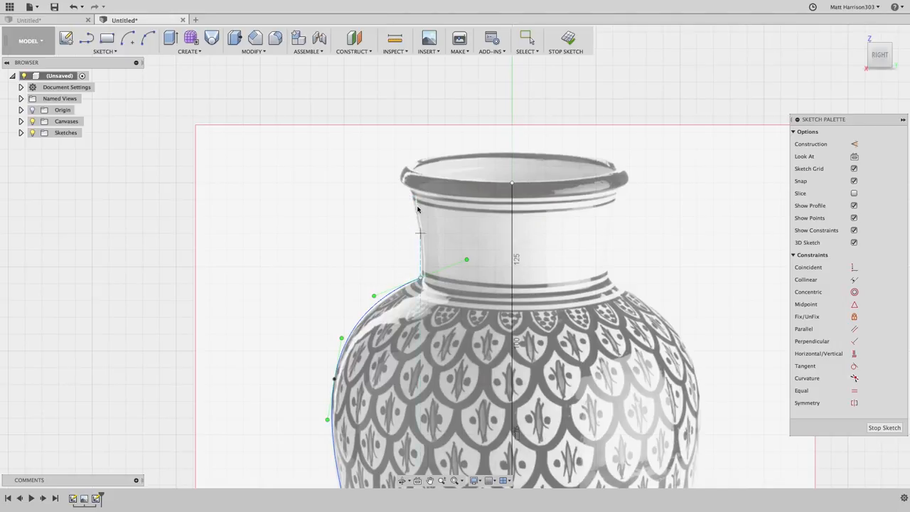
click(103, 40)
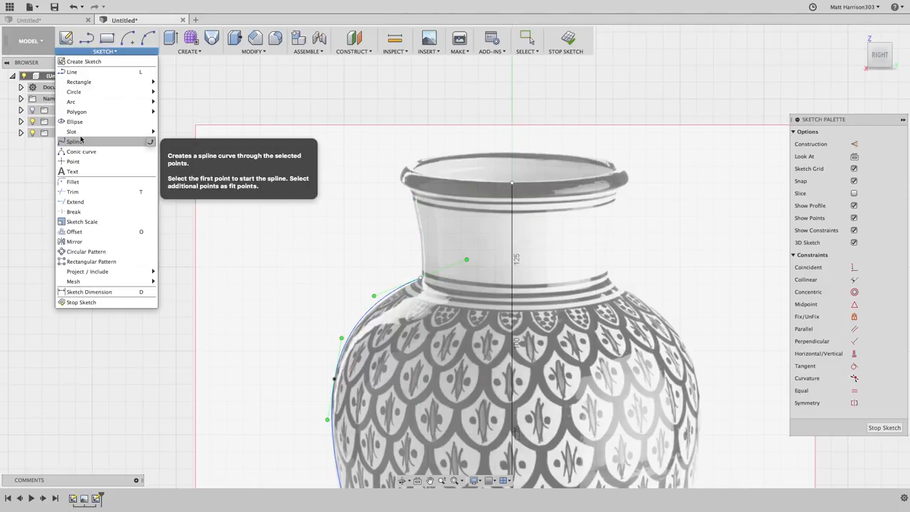
click(419, 281)
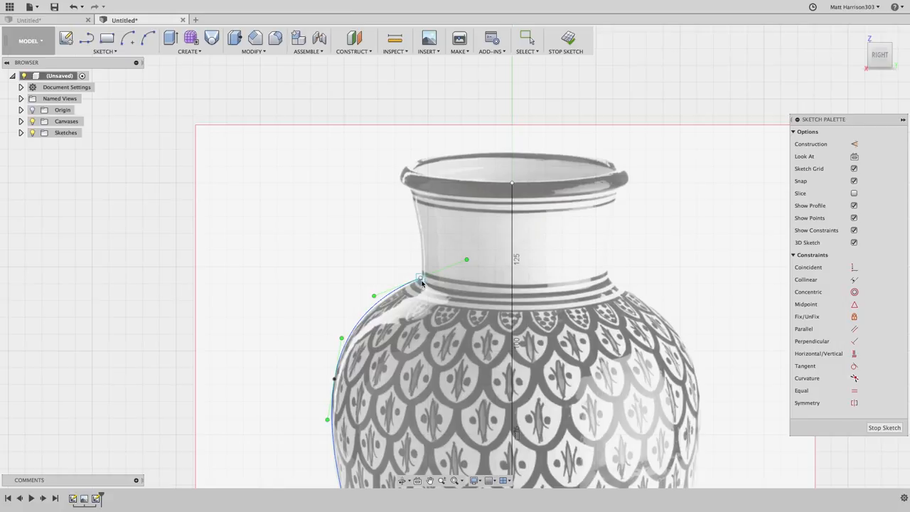
drag(419, 280, 409, 181)
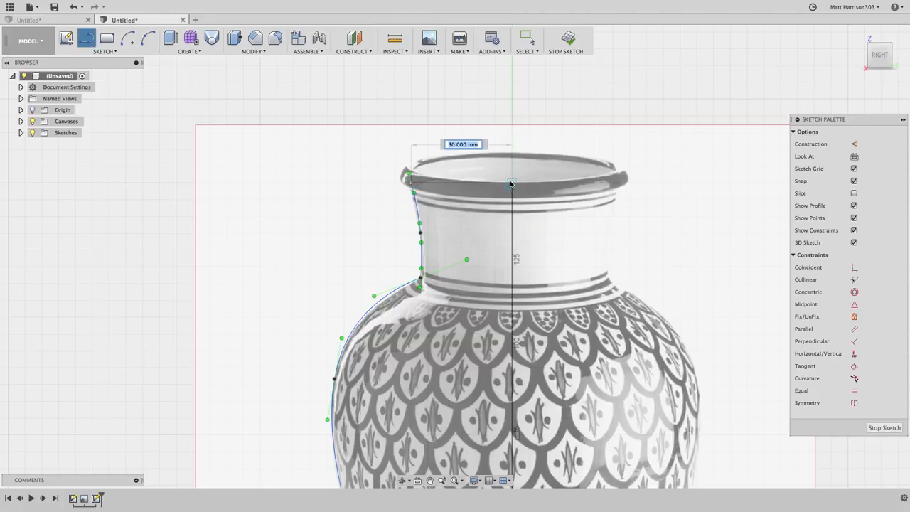
scroll(down, 3)
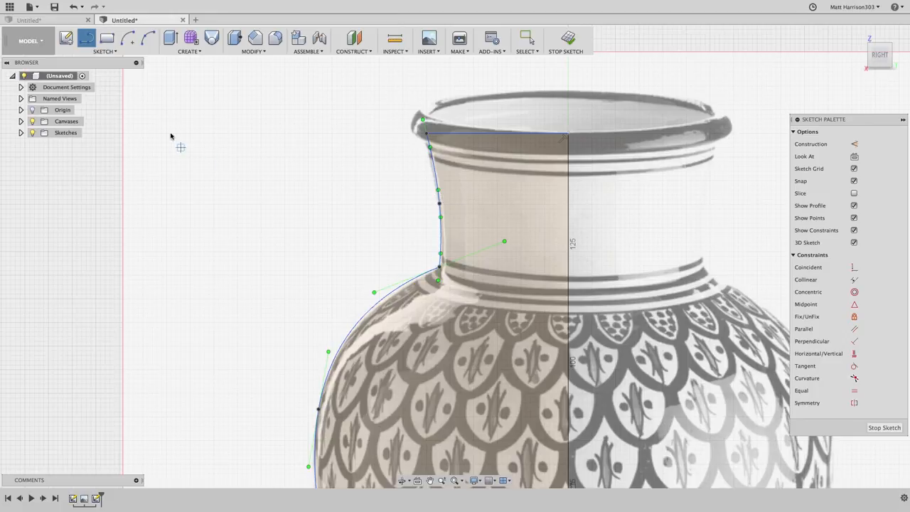
click(104, 41)
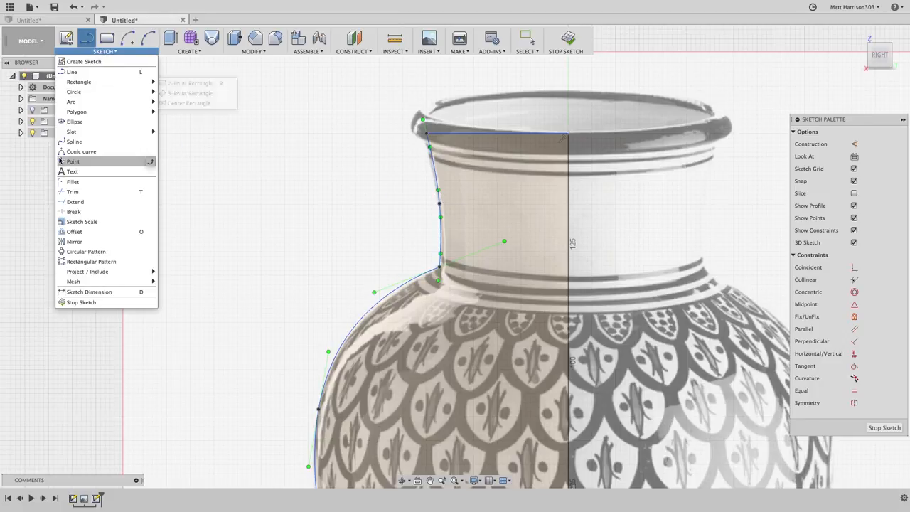
click(437, 218)
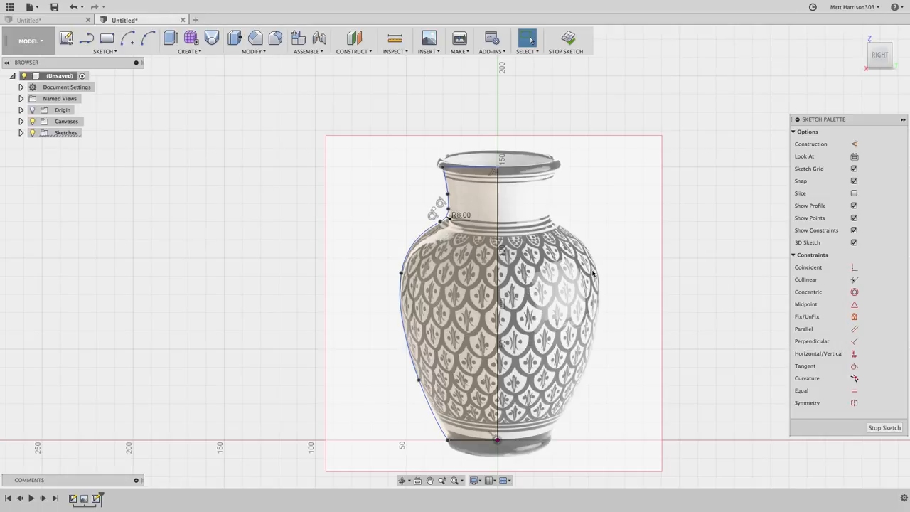
Revolve the profile 360° into a solid vase, hide the canvas, and expand Sketches
click(188, 41)
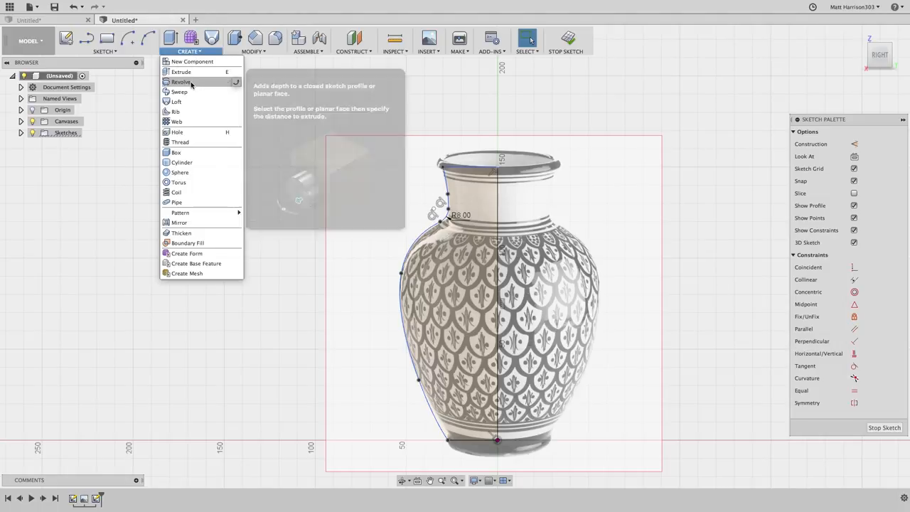
click(180, 81)
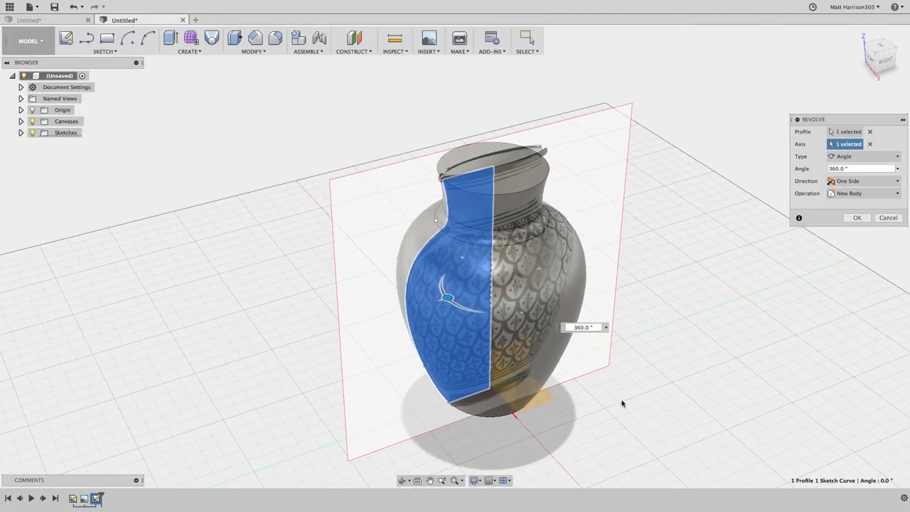
mouse_move(856, 218)
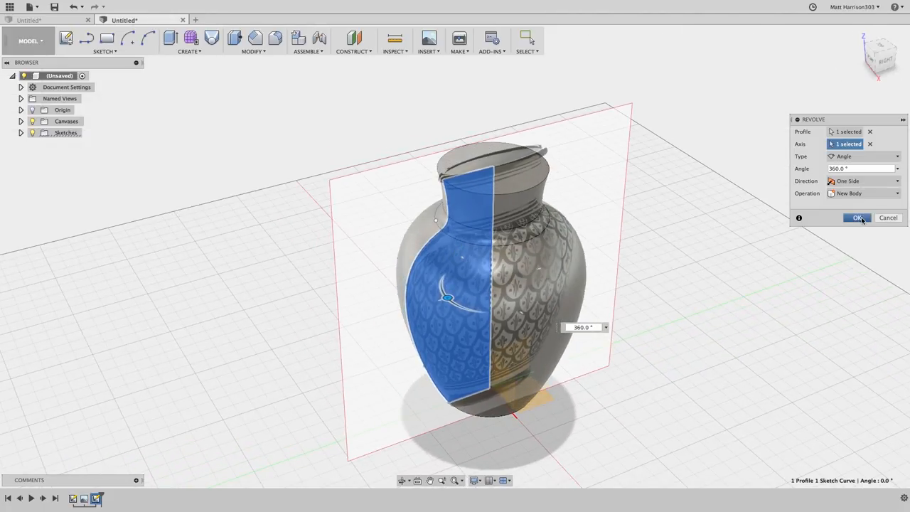
click(857, 218)
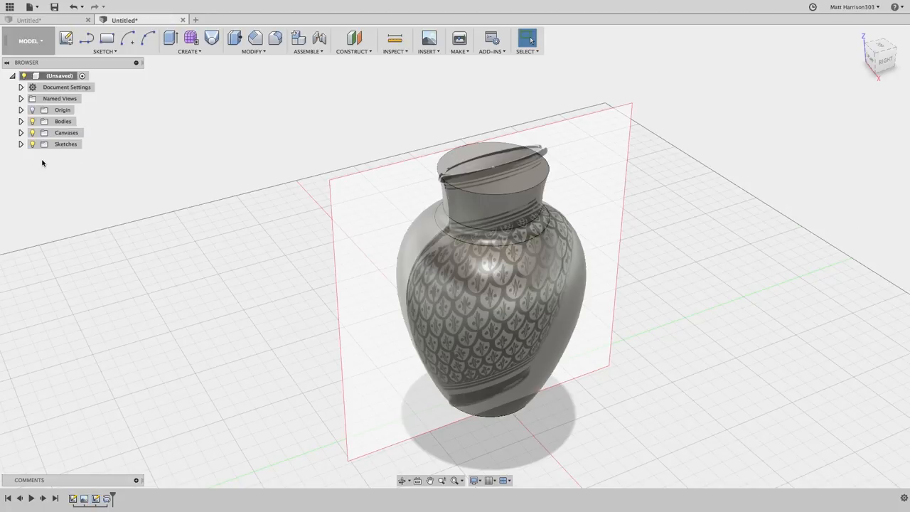
click(32, 132)
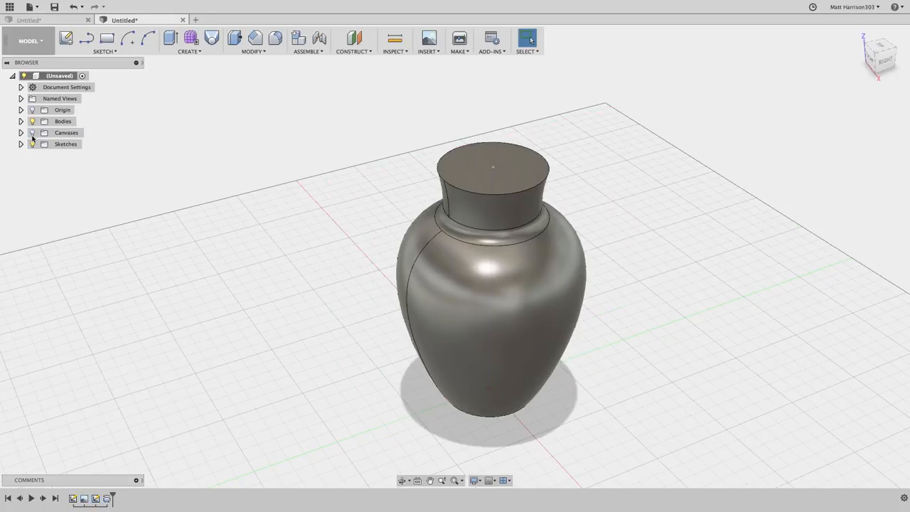
click(21, 144)
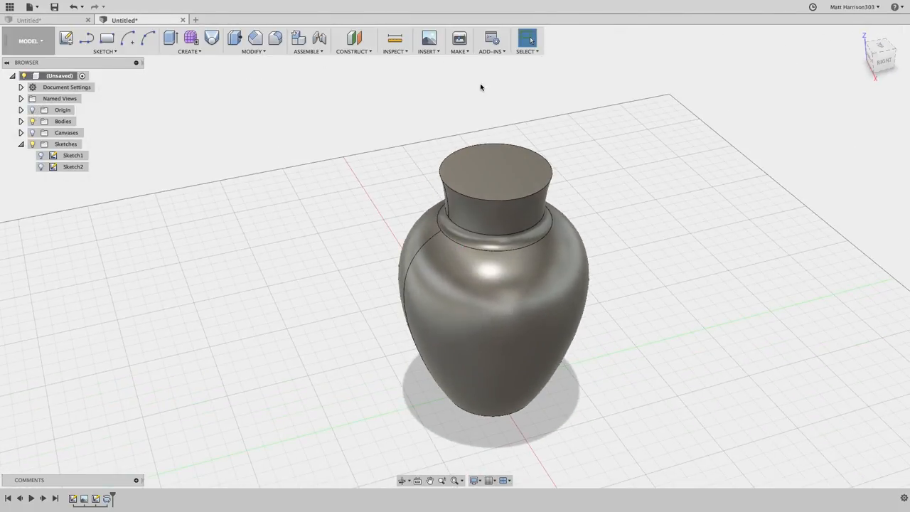
Shell the vase with the top face removed and 4 mm inside thickness
click(498, 170)
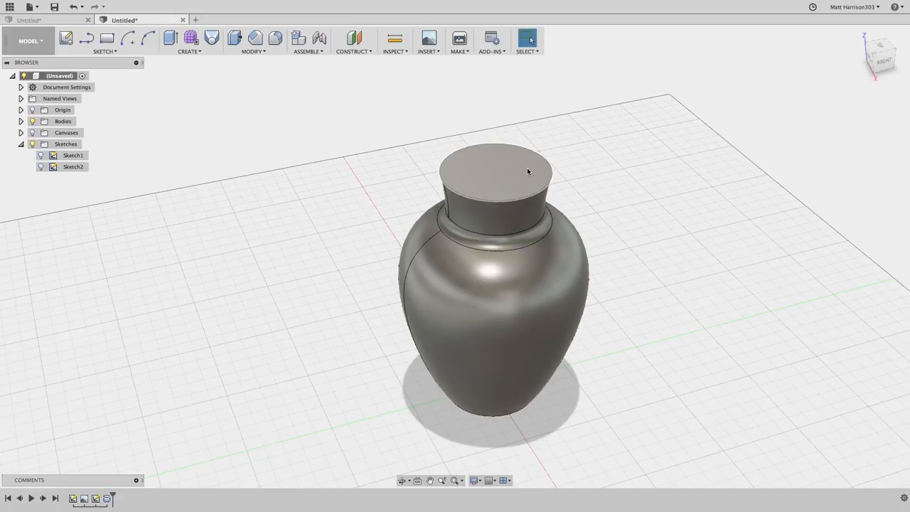
click(253, 41)
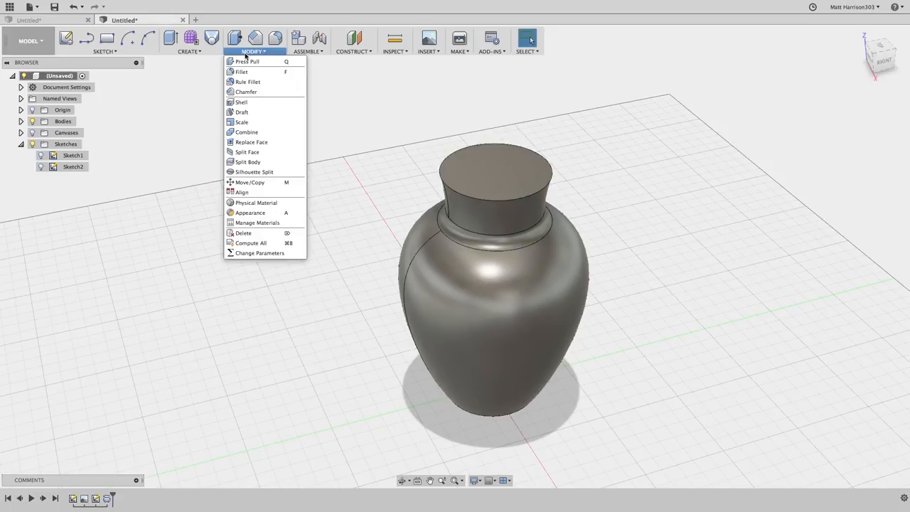
click(242, 102)
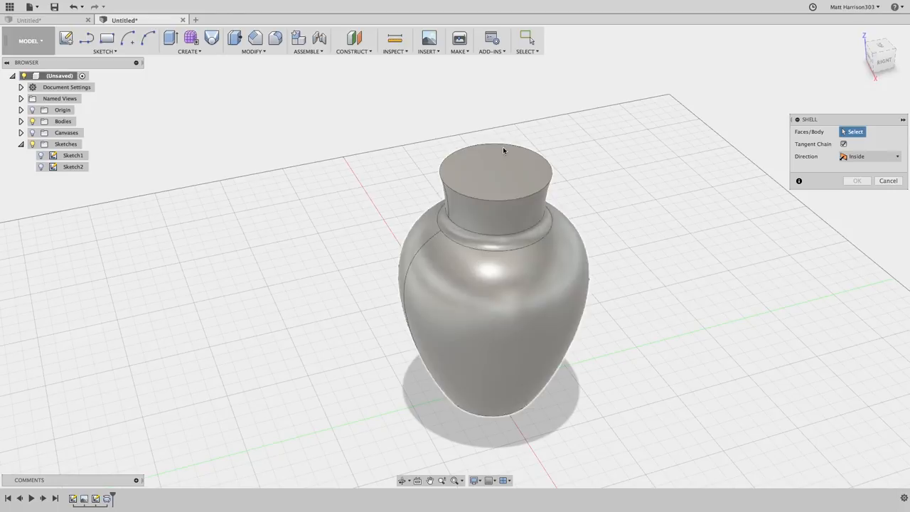
click(490, 171)
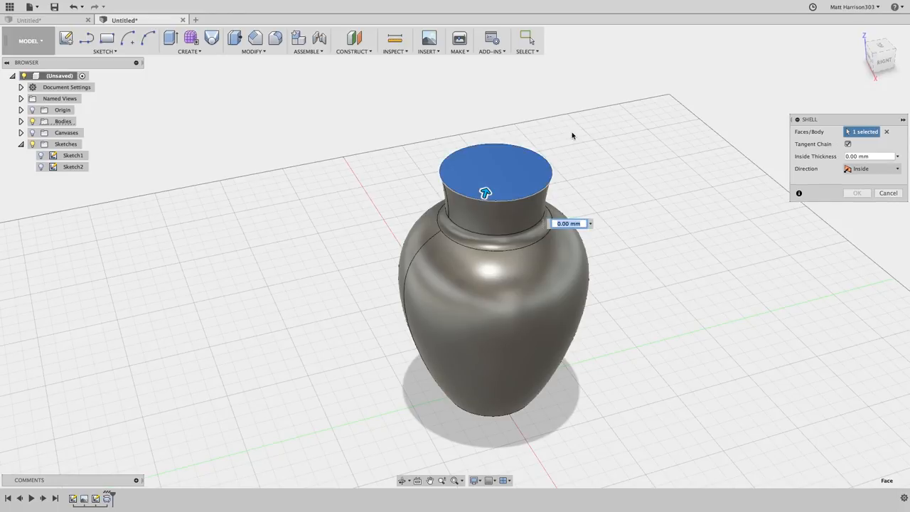
mouse_move(560, 130)
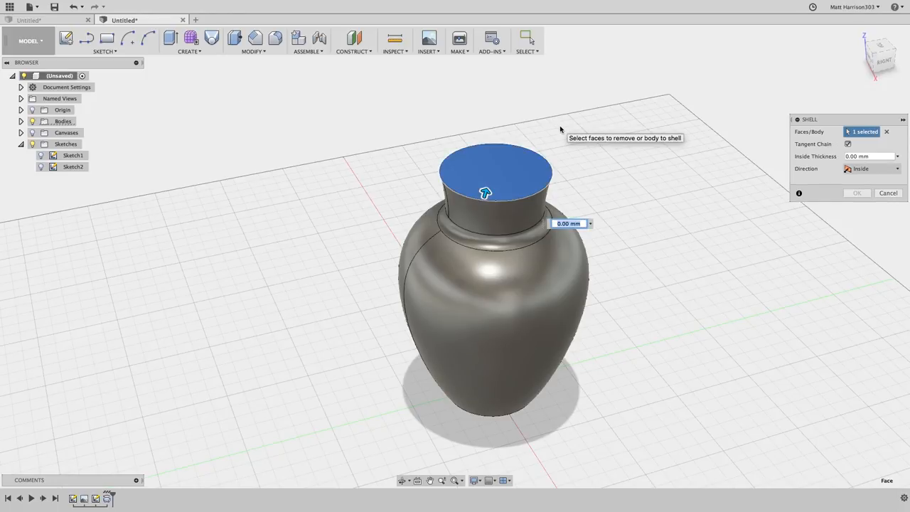
text(4)
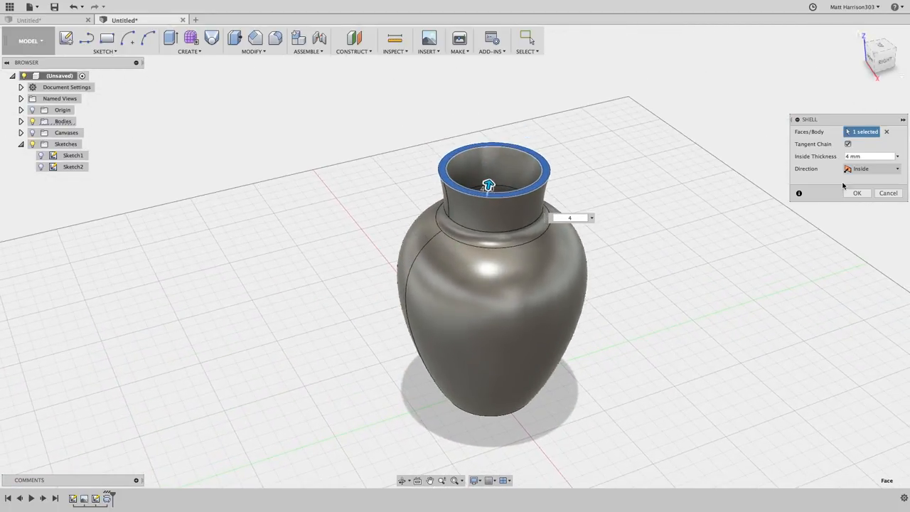
click(856, 193)
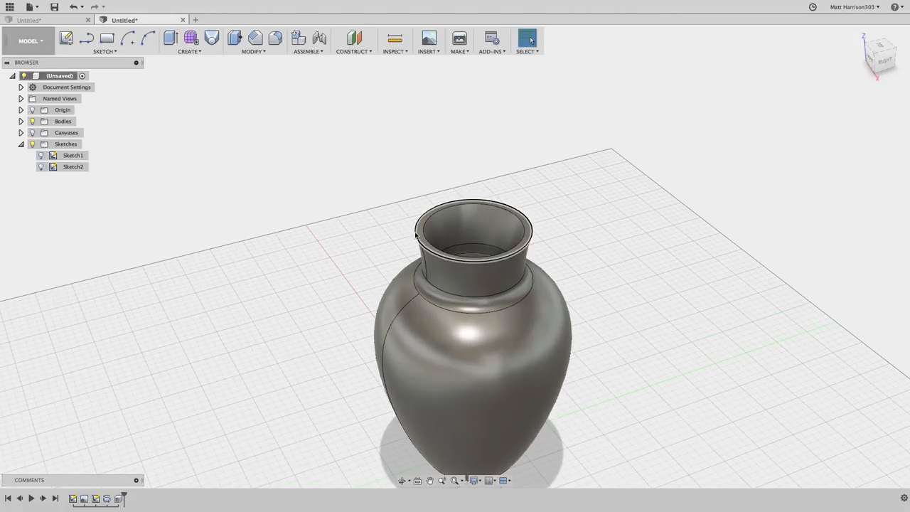
Fillet the vase's outer rim edge, entering radius 2 then editing it to 1.5
click(275, 38)
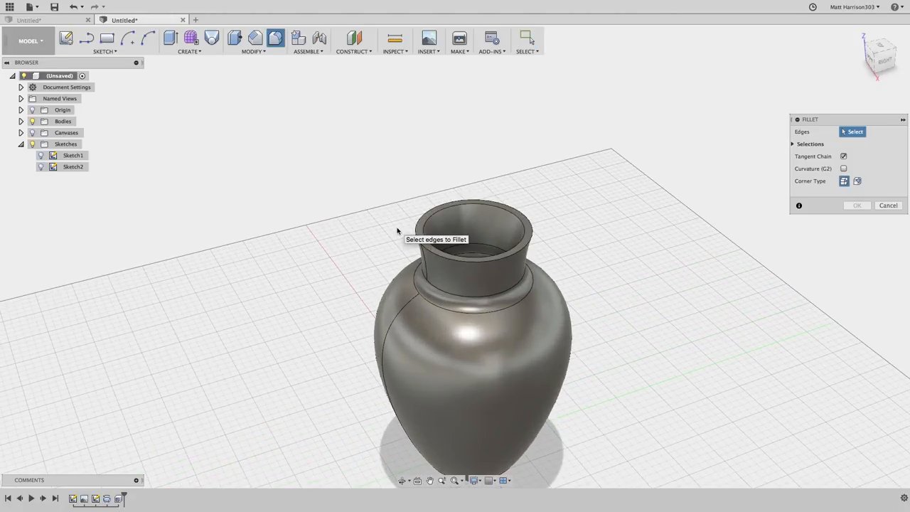
click(412, 228)
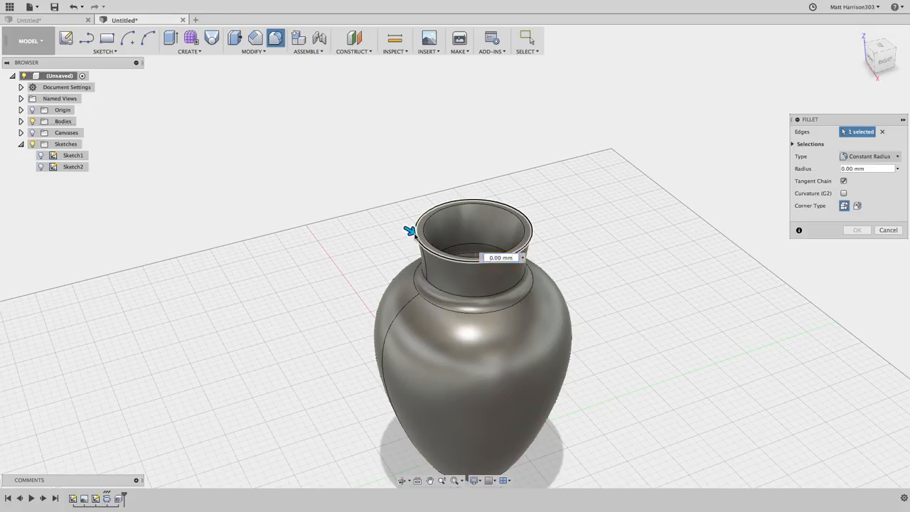
text(2)
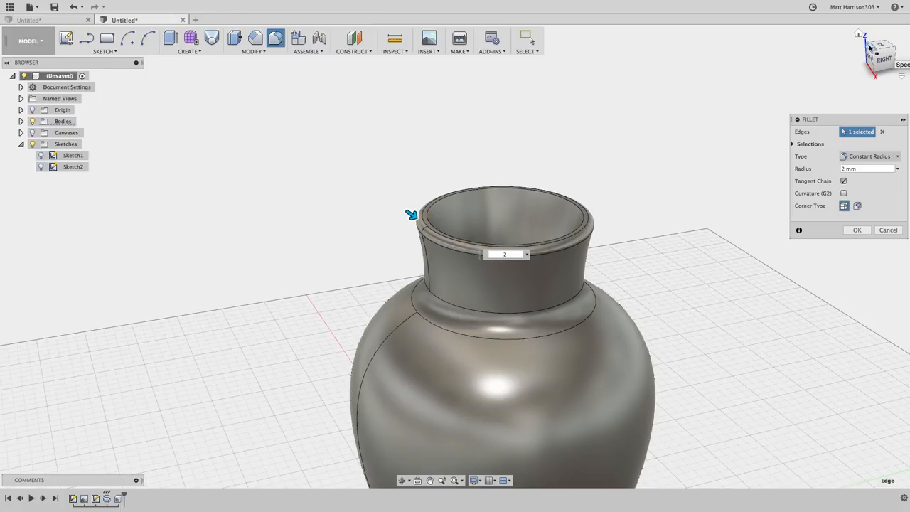
click(504, 254)
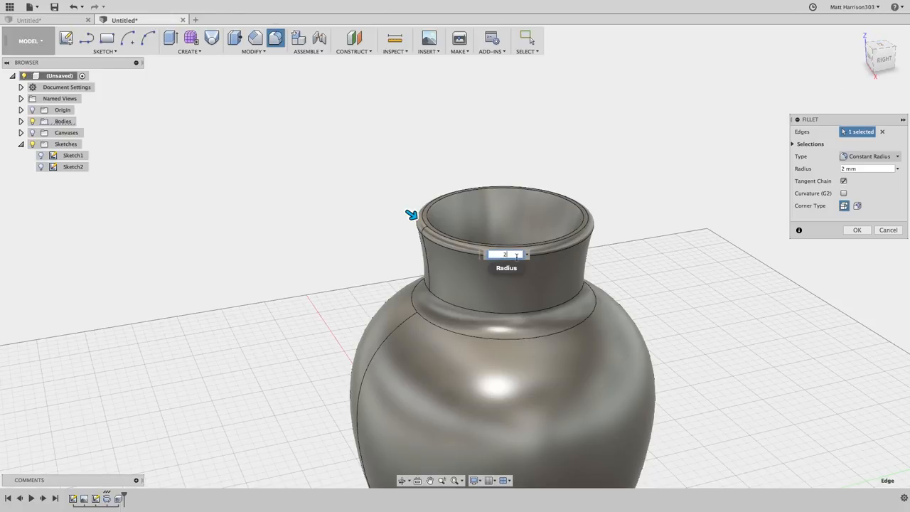
text(1.5)
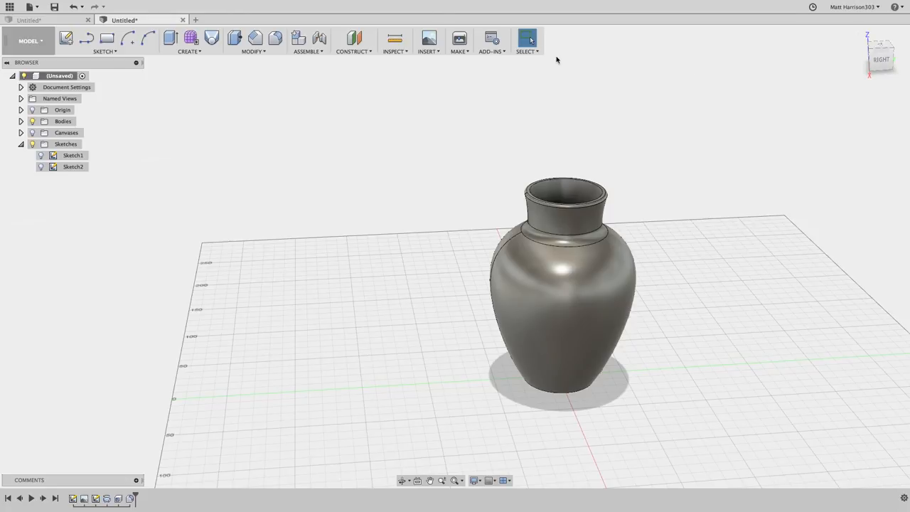
mouse_move(354, 38)
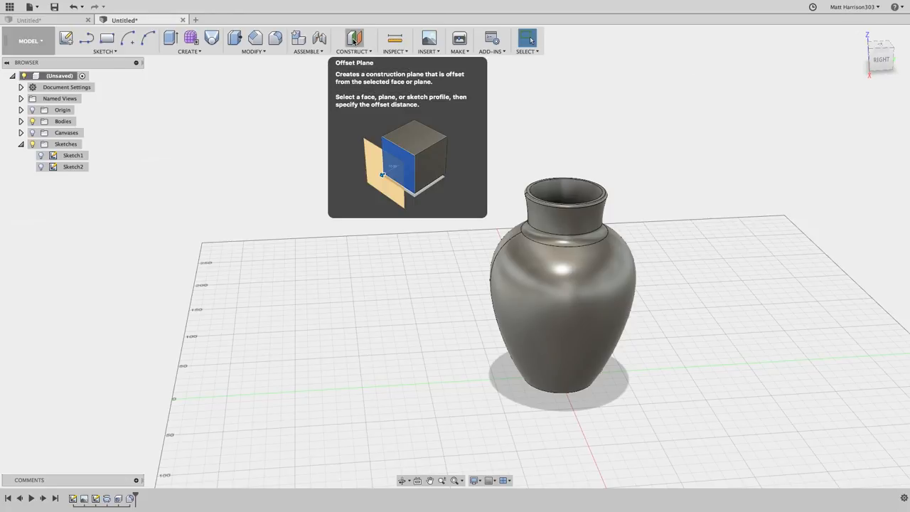
Add offset construction planes at the vase's top rim and its bottom face
click(353, 41)
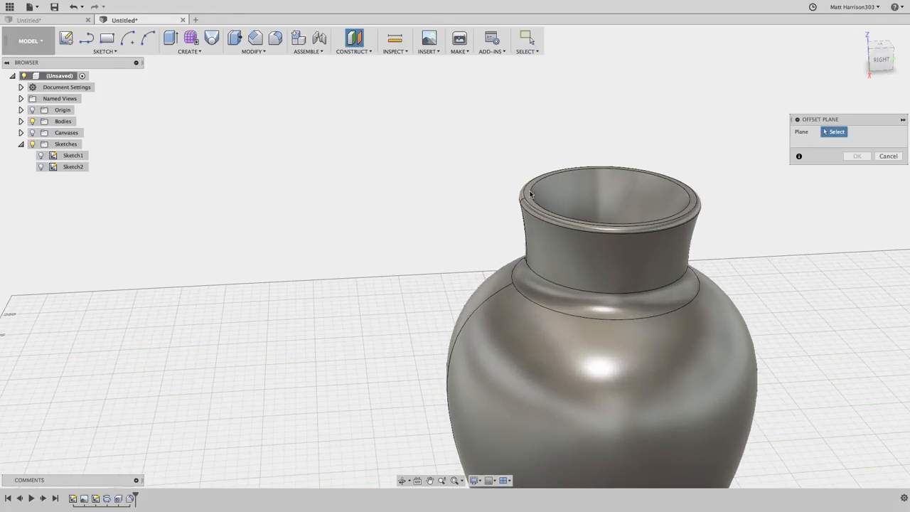
click(604, 199)
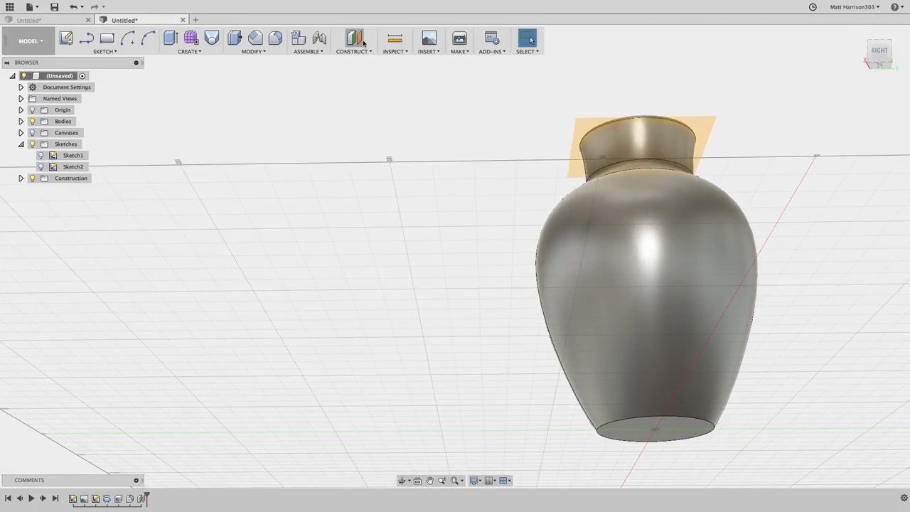
click(354, 39)
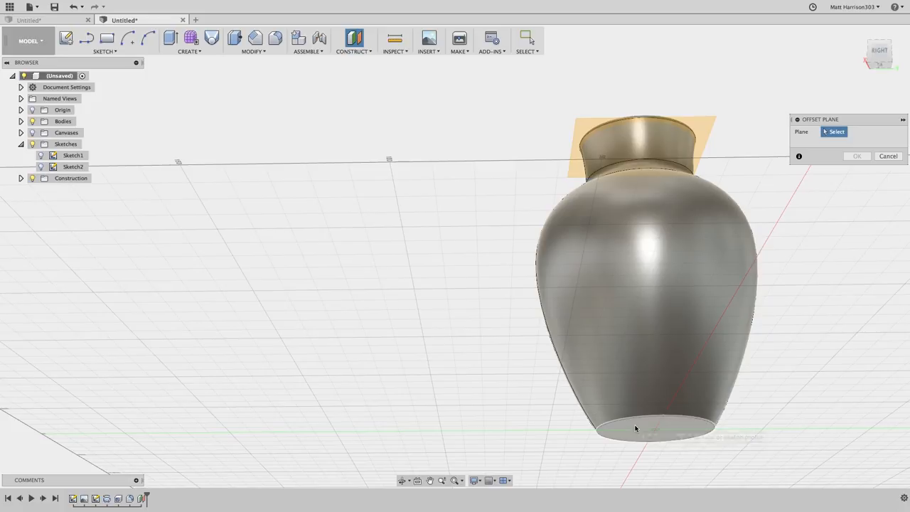
click(657, 430)
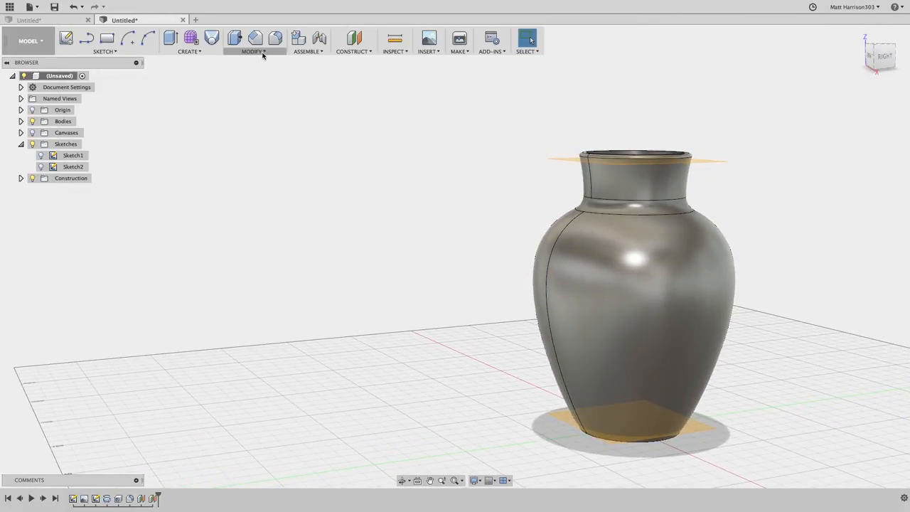
click(254, 39)
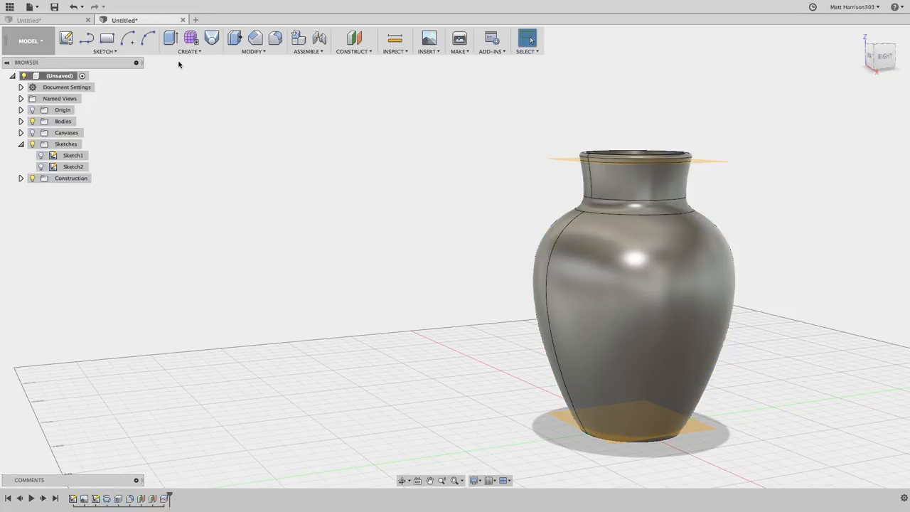
Split the vase body at the construction planes with Split Body
click(253, 41)
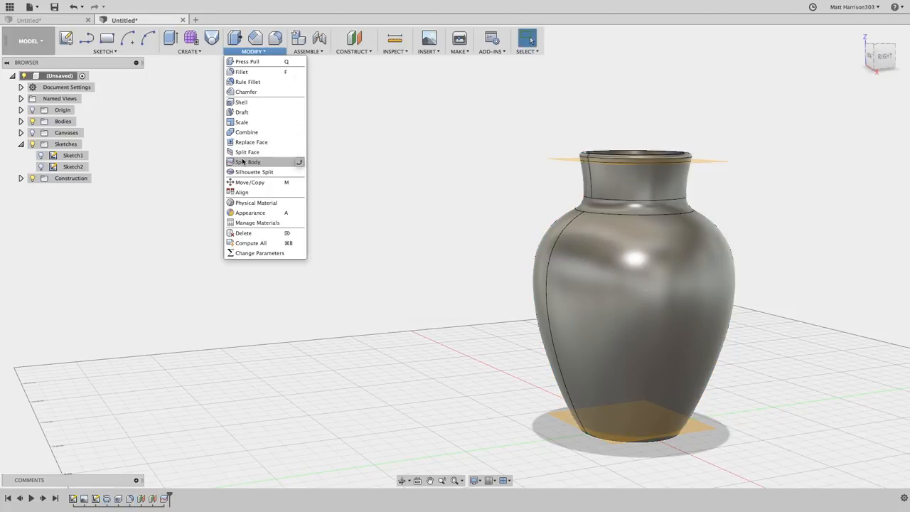
click(250, 162)
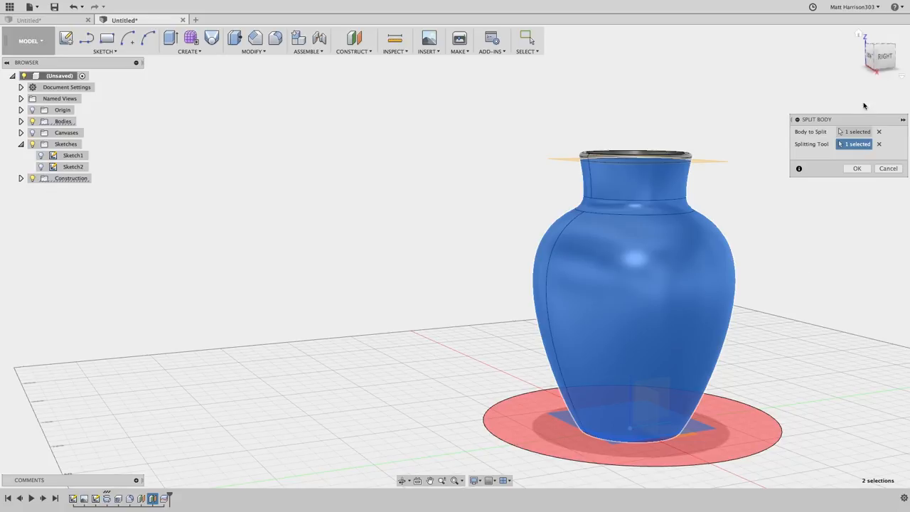
click(881, 56)
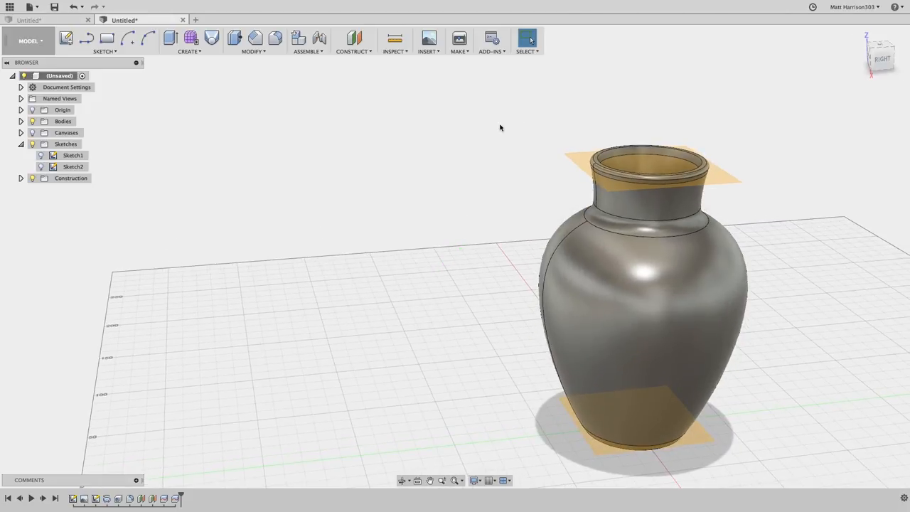
Expand Bodies and toggle visibility of the sketch, Body3 and the planes
click(22, 121)
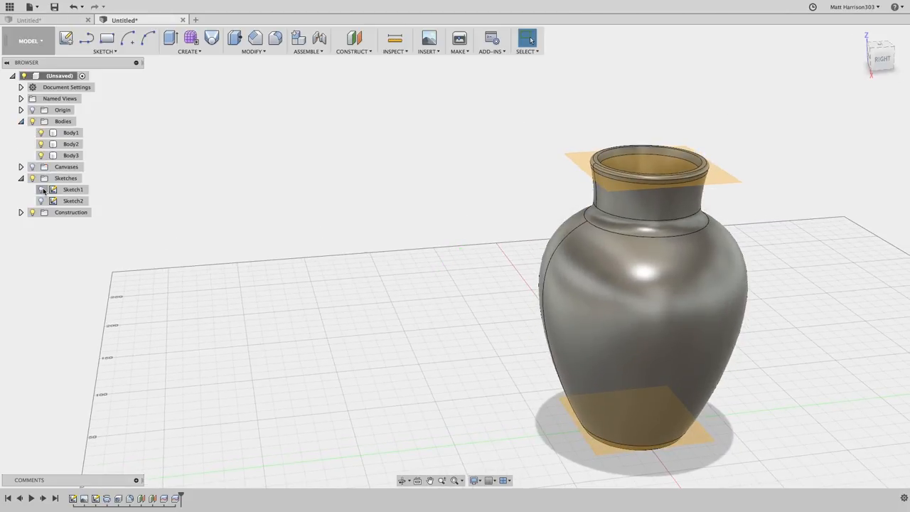
click(41, 133)
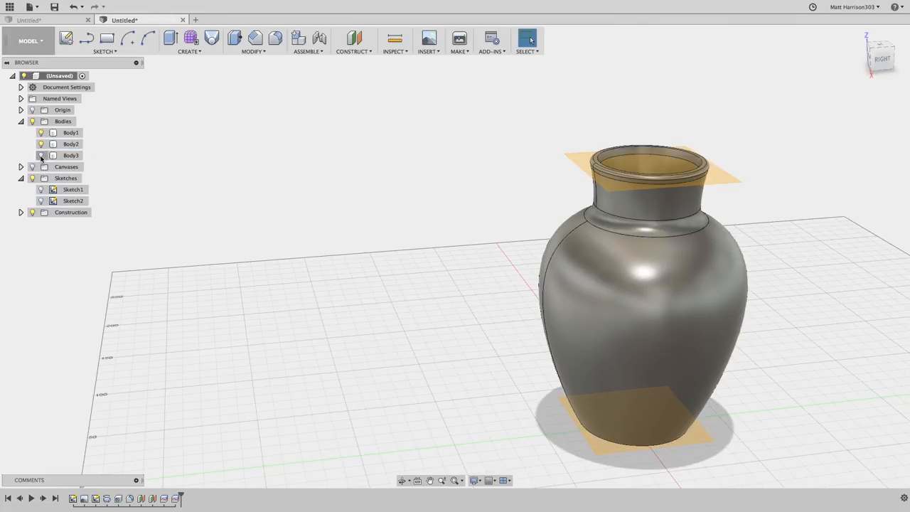
click(70, 132)
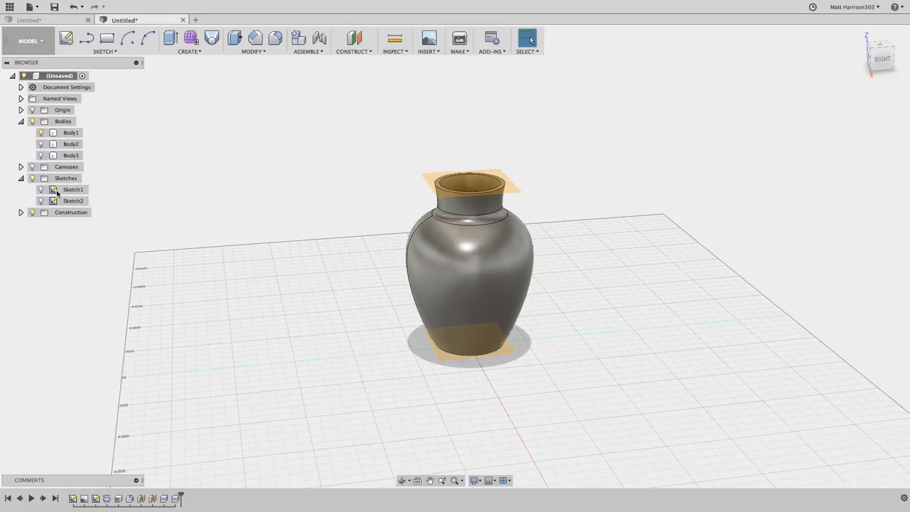
click(21, 212)
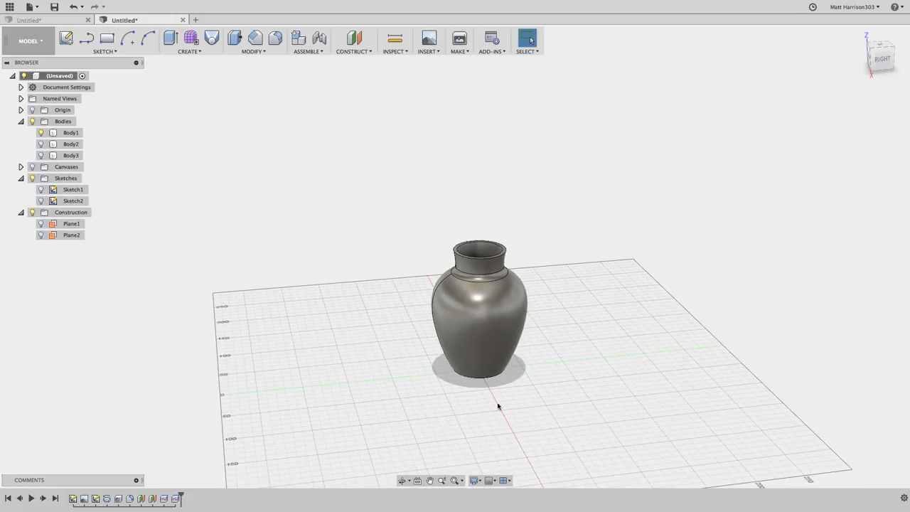
click(70, 132)
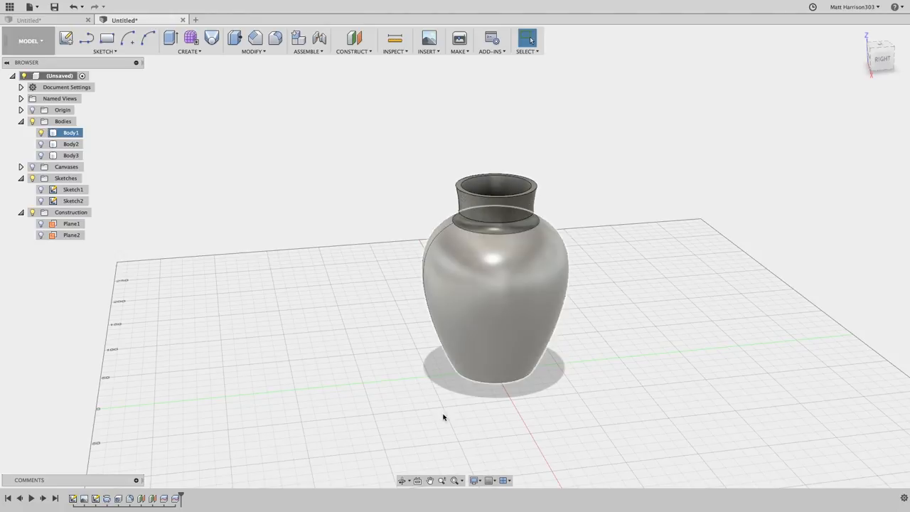
Select Body1, the vase's middle body, and toggle visibility of the new Body4
click(70, 133)
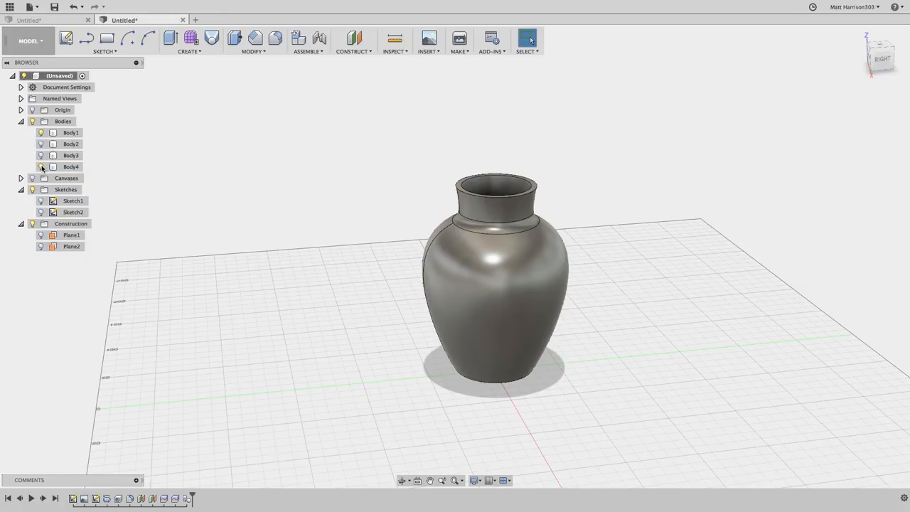
click(70, 133)
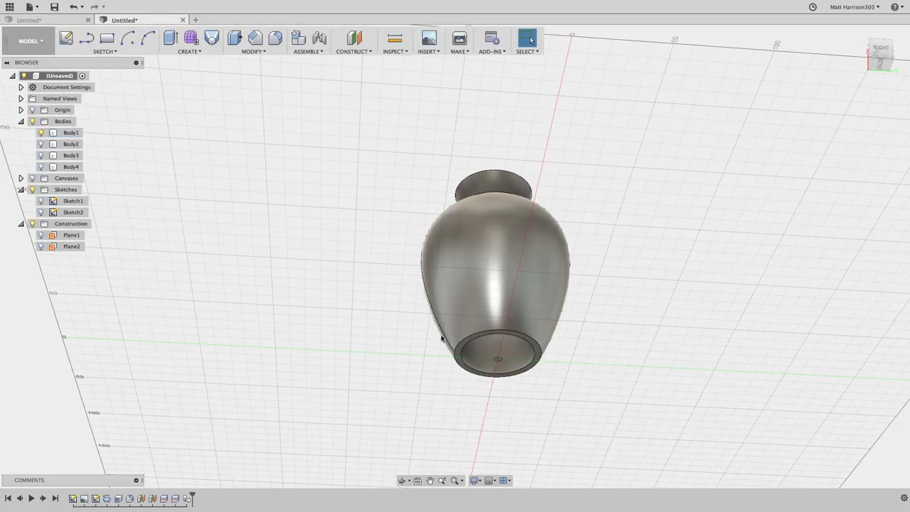
mouse_move(377, 190)
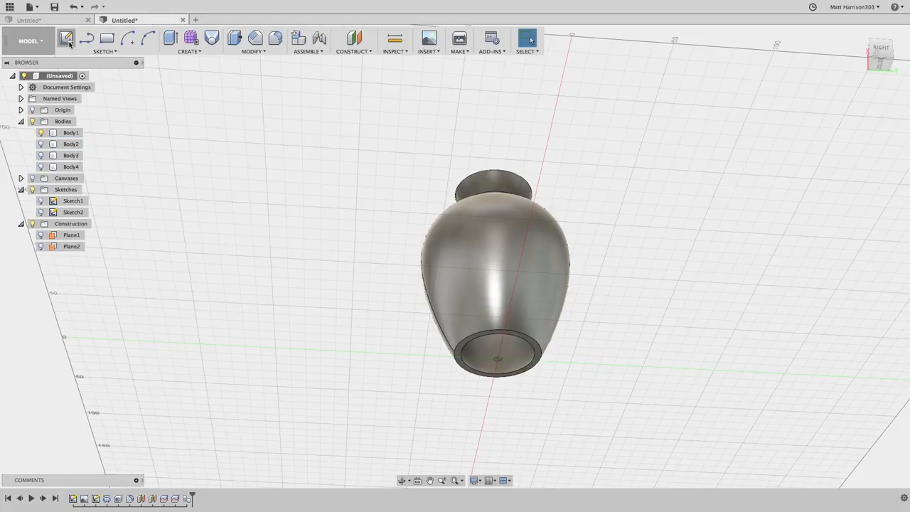
Sketch a 2 mm-wide rib rectangle across the vase base with a construction centre line
click(66, 37)
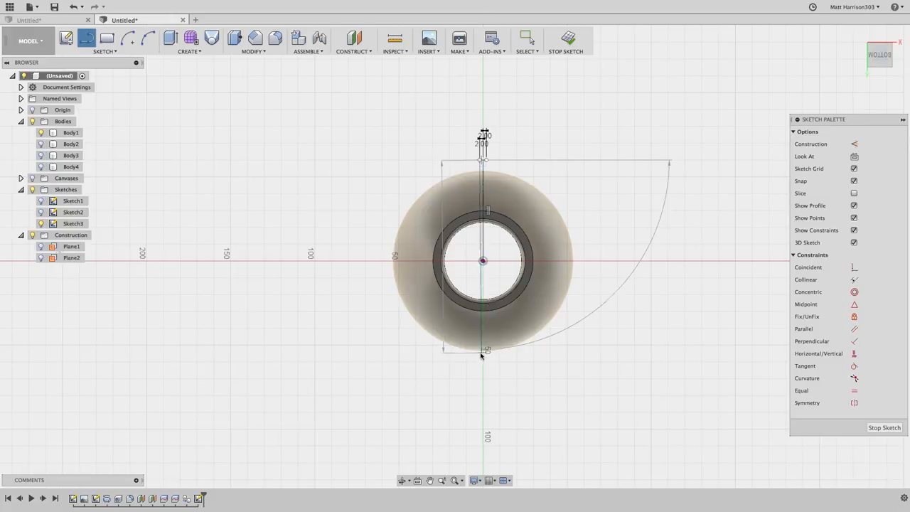
click(483, 355)
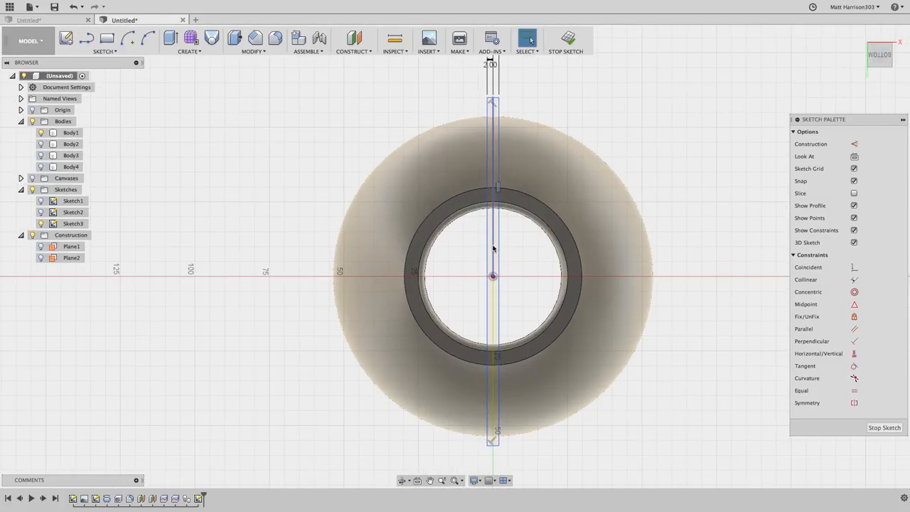
scroll(up, 3)
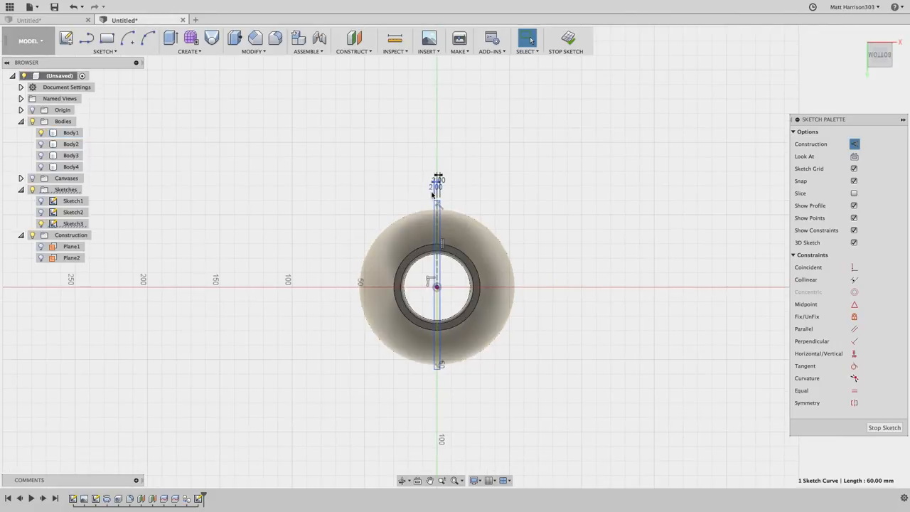
mouse_move(502, 205)
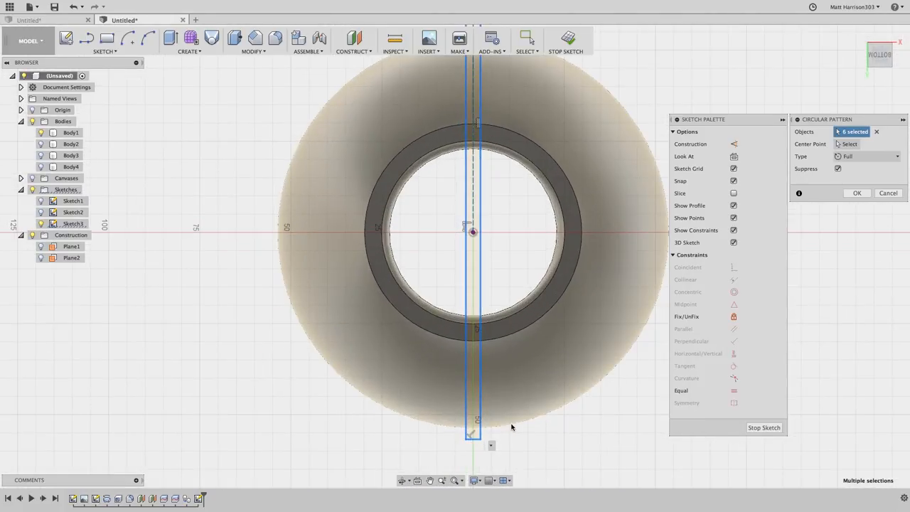
Circular-pattern the thin strip around the vase's circular edge to form radiating spokes
click(847, 144)
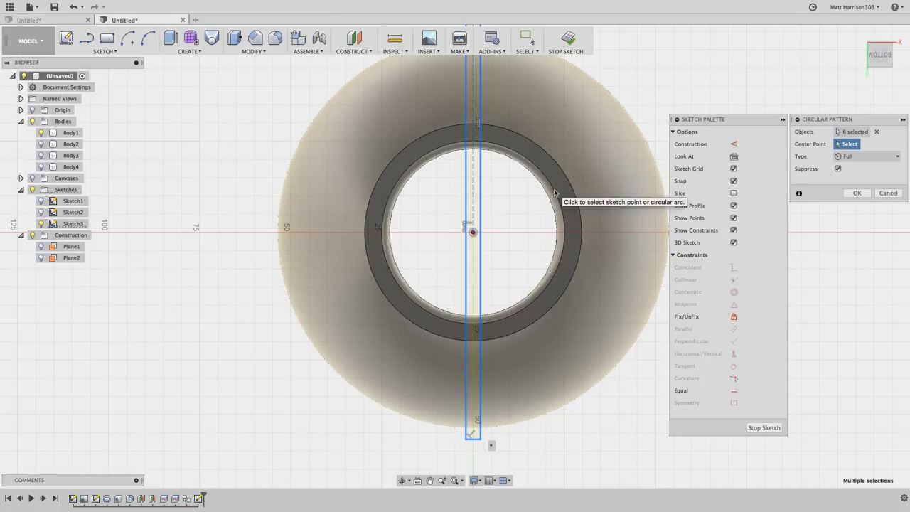
click(472, 233)
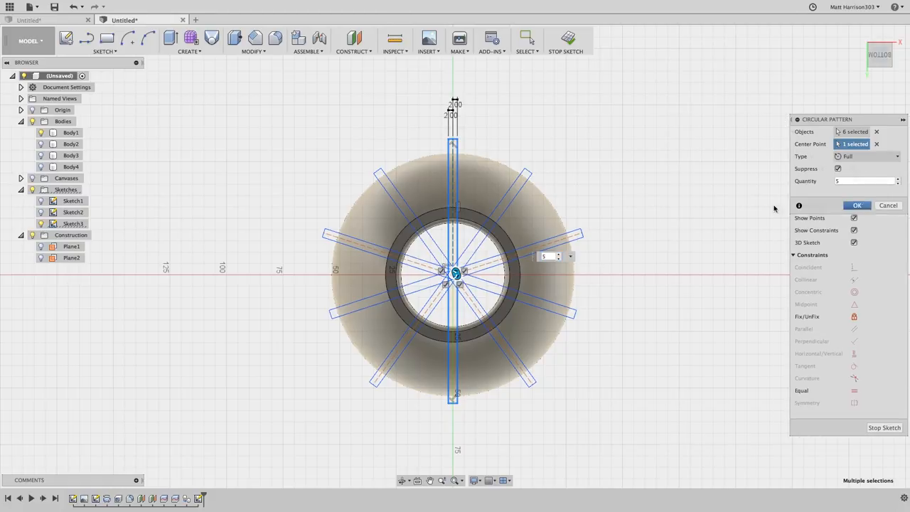
click(856, 206)
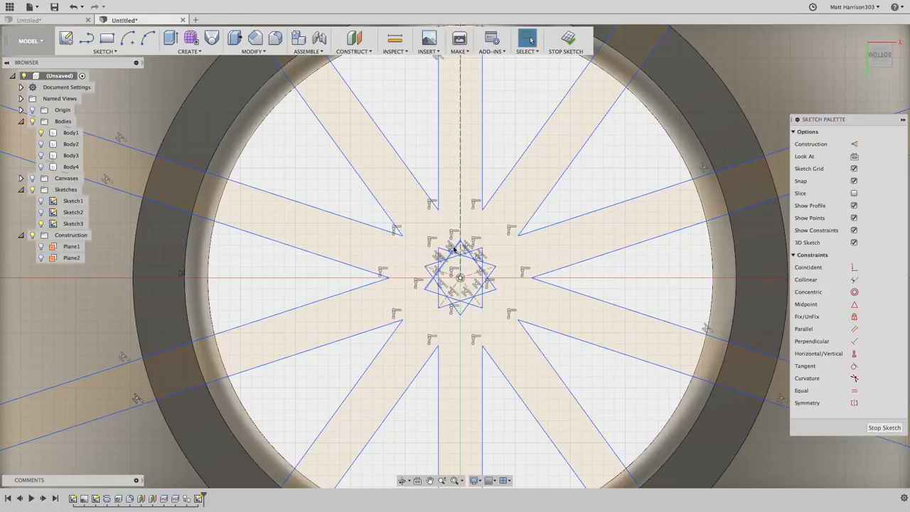
Tidy the spoke crossings at the sketch centre and select the spoke profile for extruding
click(526, 41)
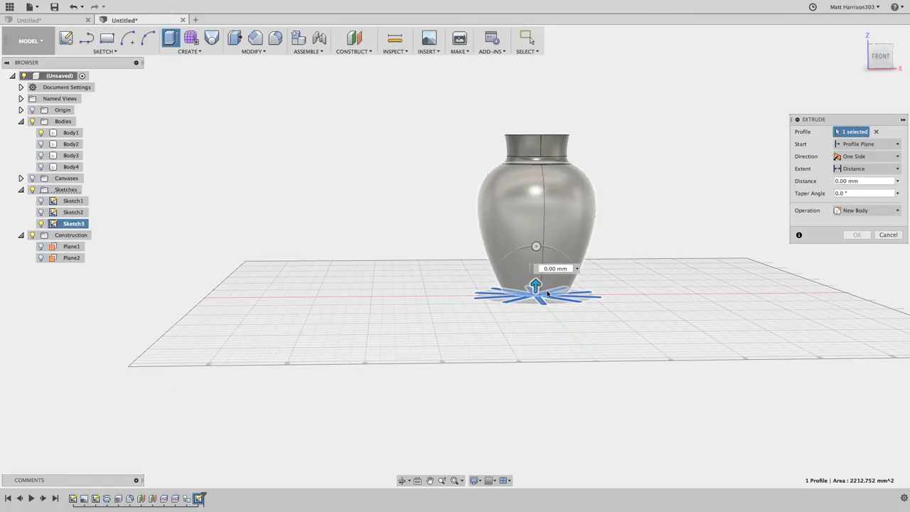
Extrude the spoke profile 170 mm as an Intersect, leaving thin curved rib bodies
drag(535, 286, 537, 132)
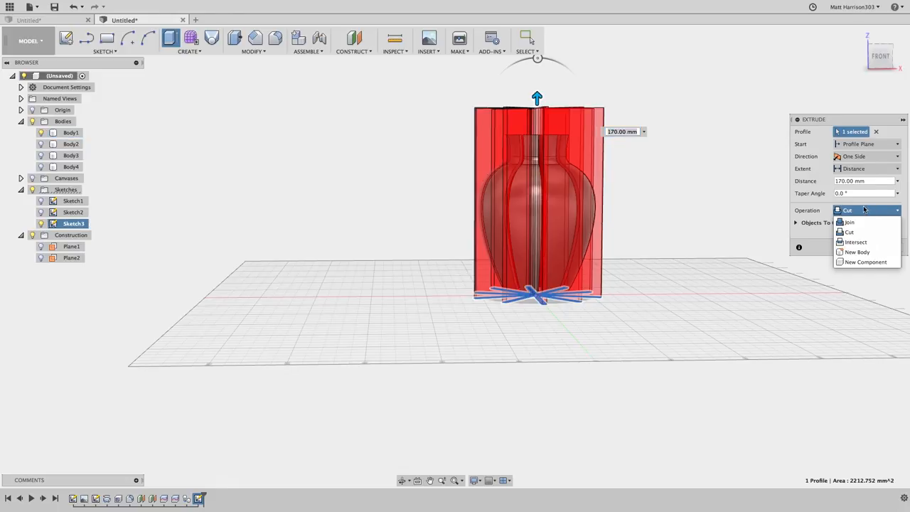
click(855, 241)
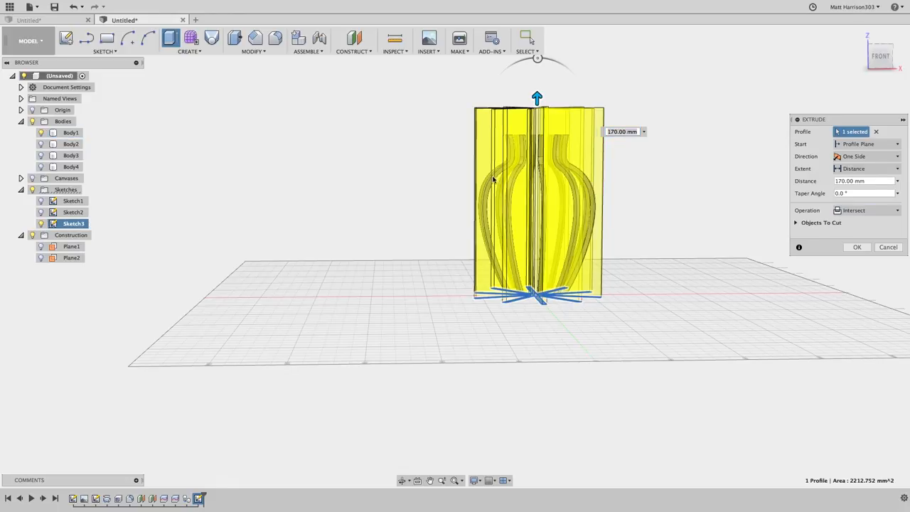
scroll(up, 3)
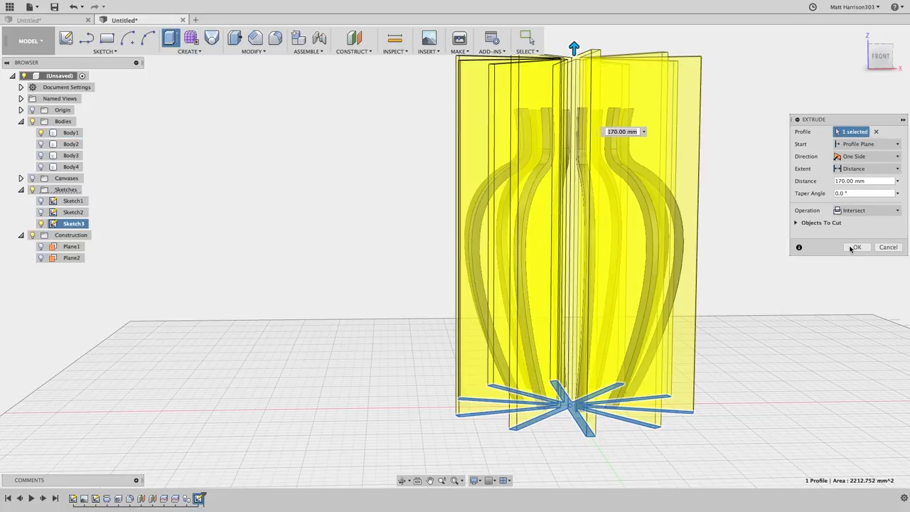
click(856, 246)
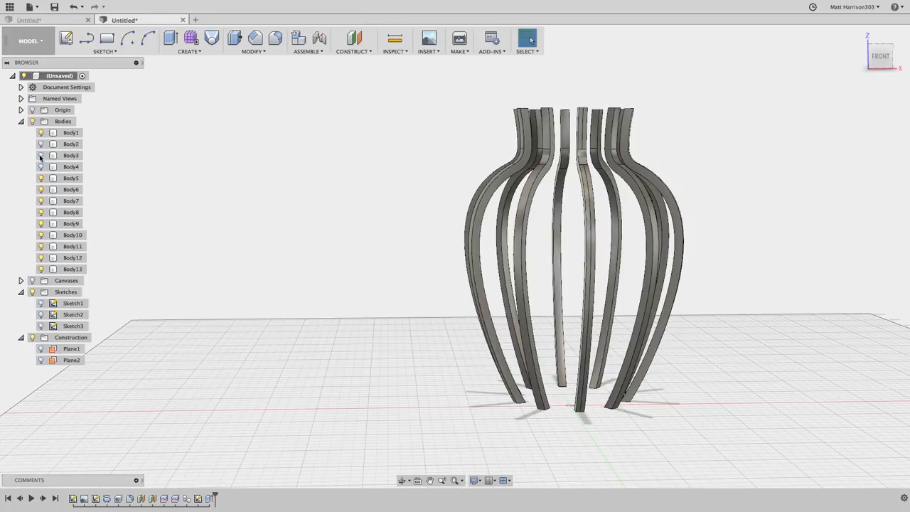
mouse_move(40, 179)
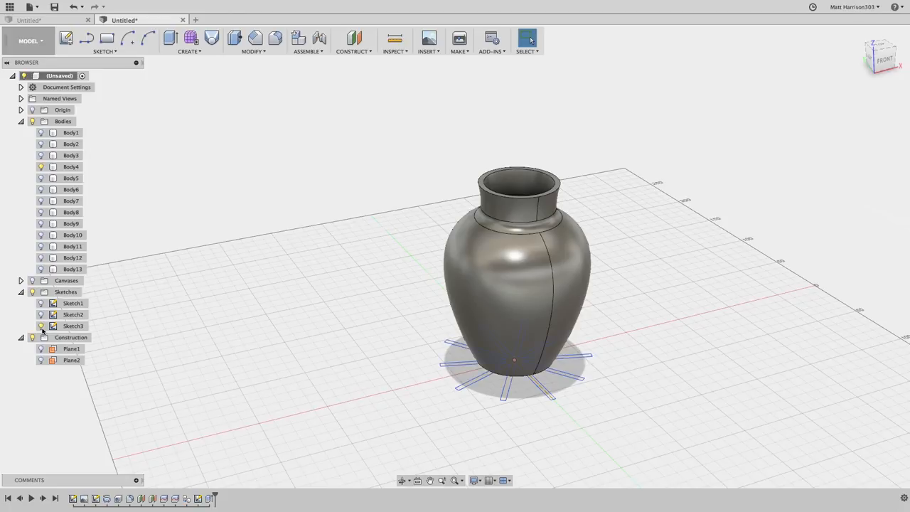
Hide the spoke sketch and cut the slots 160 mm through the vase's full height
click(170, 37)
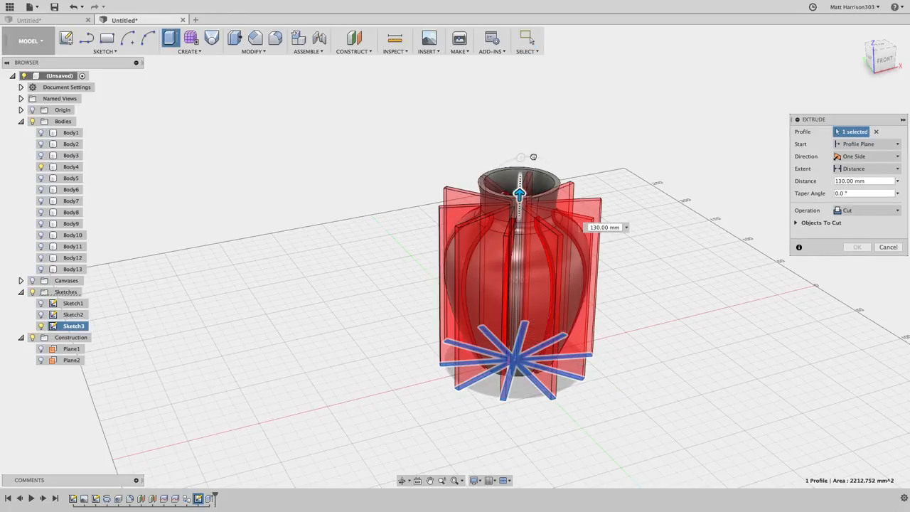
drag(520, 192, 520, 155)
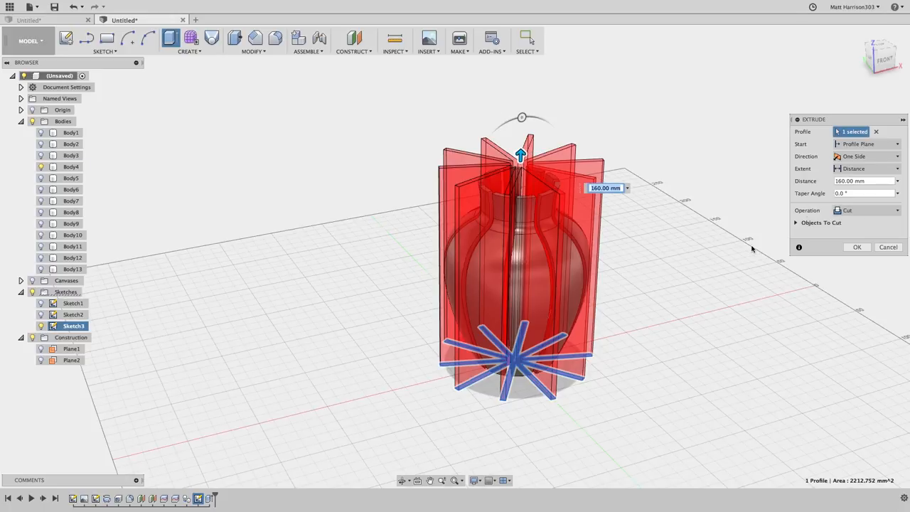
mouse_move(726, 217)
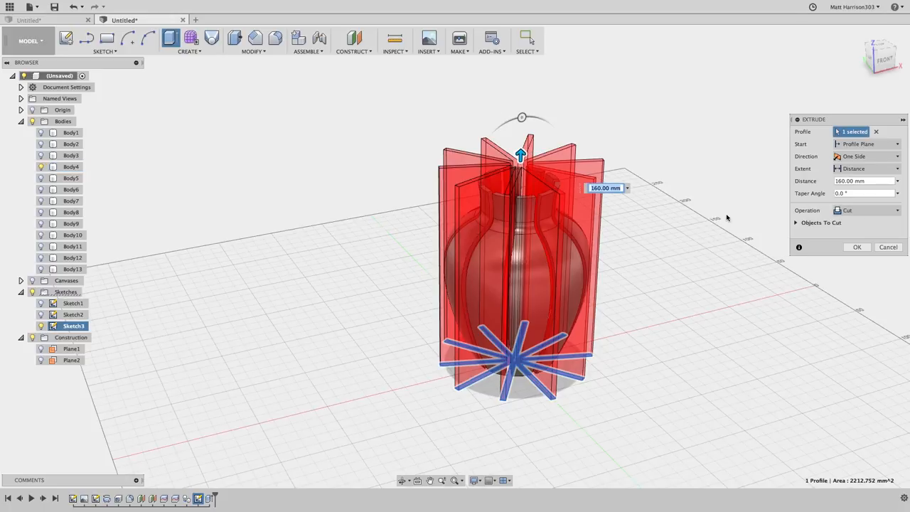
click(856, 246)
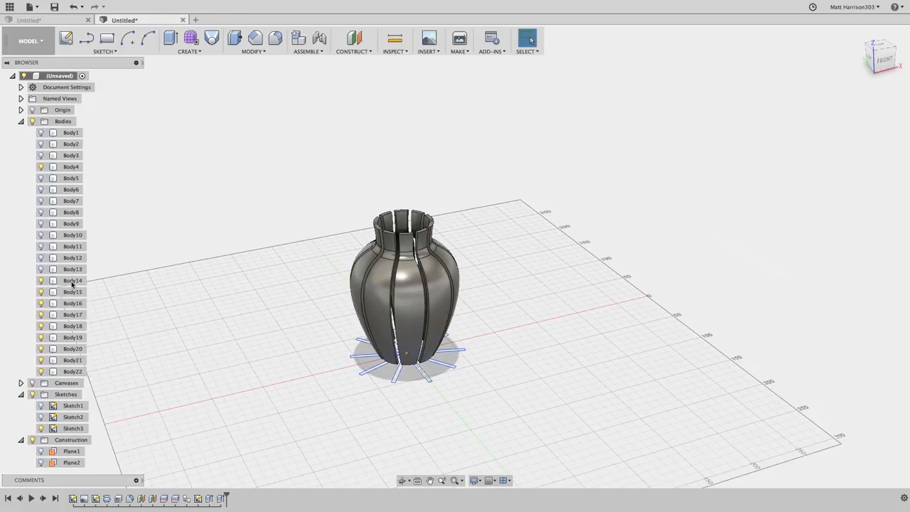
drag(401, 284, 476, 284)
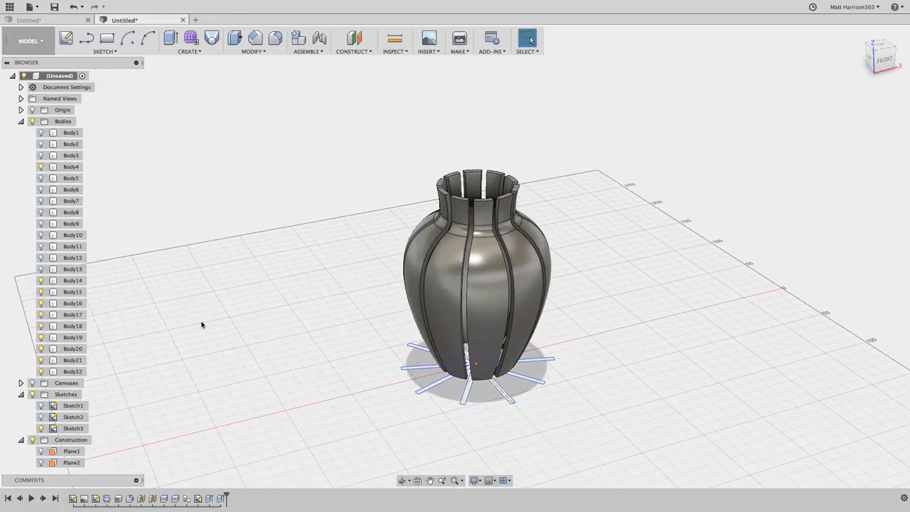
mouse_move(307, 50)
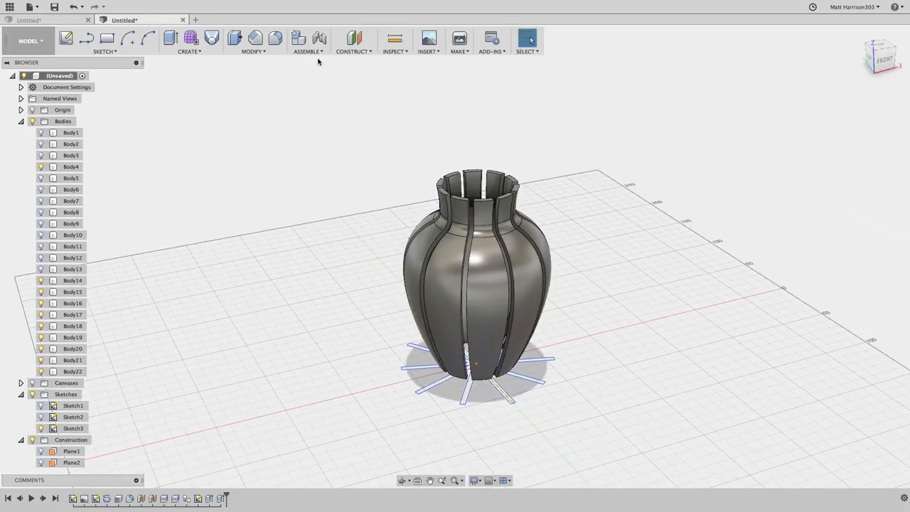
Create a new empty component, Component1
click(308, 40)
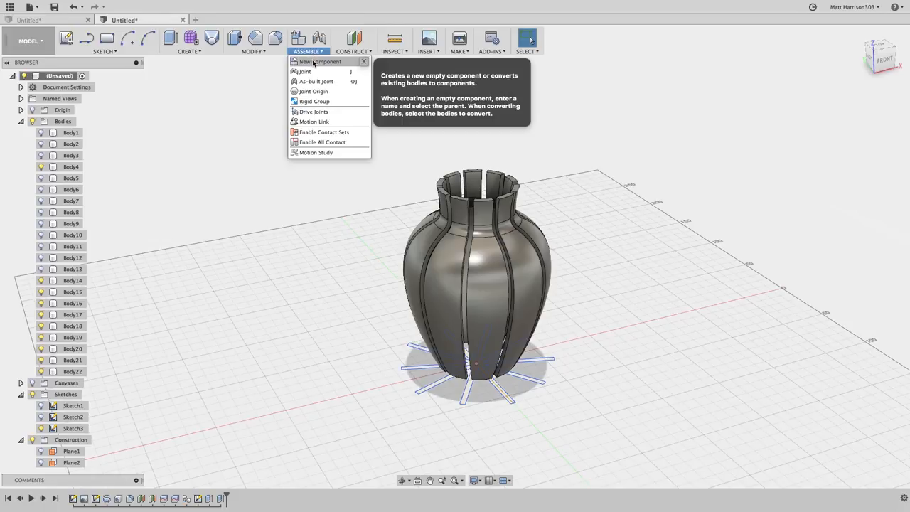
click(320, 61)
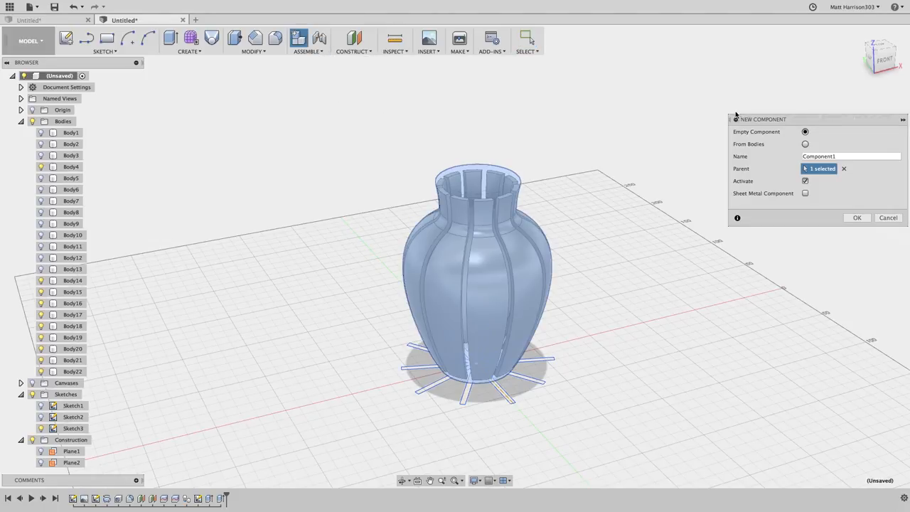
mouse_move(823, 212)
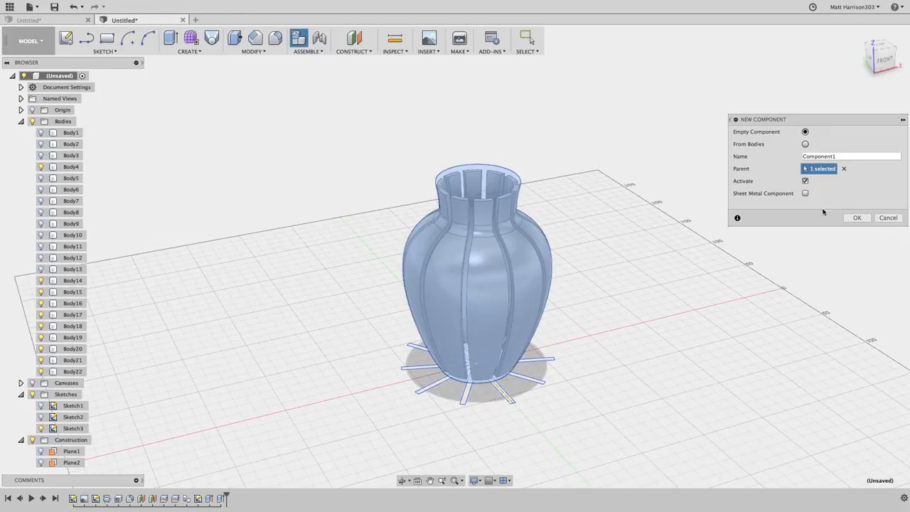
click(857, 217)
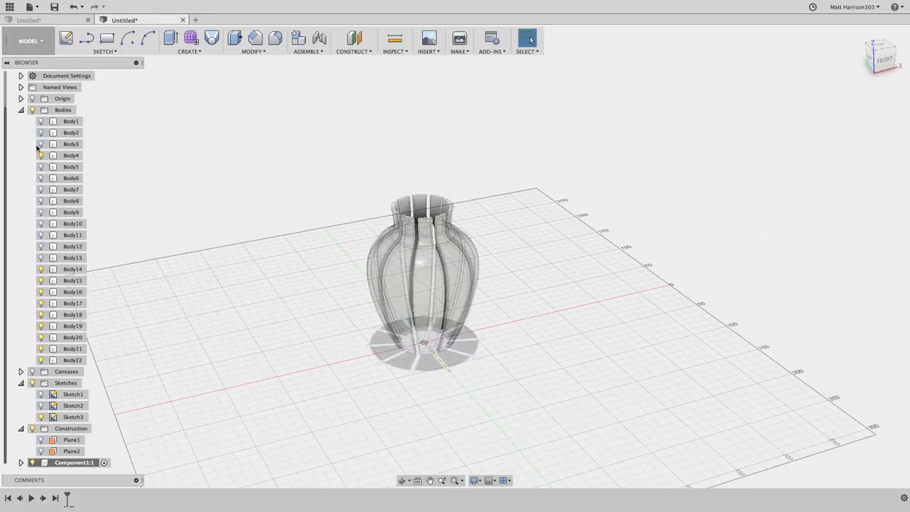
Move the panel bodies into Component1 and collapse the browser folders
click(71, 155)
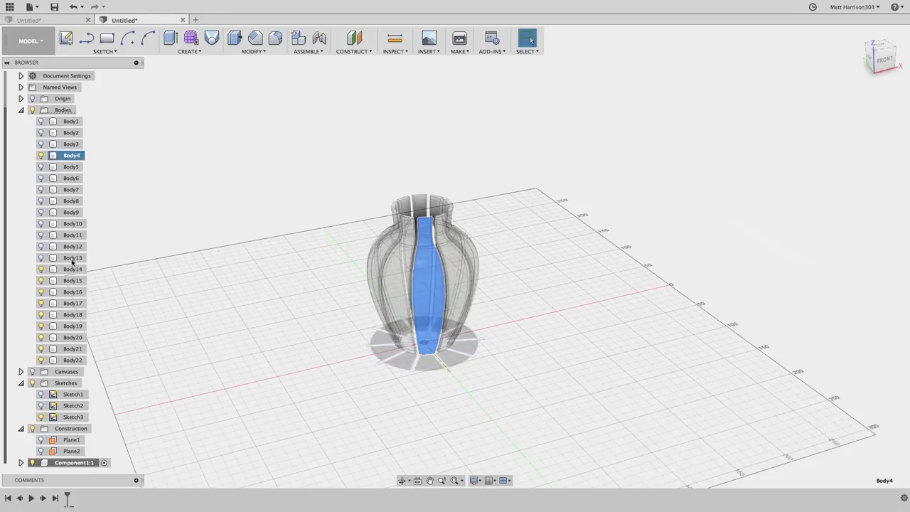
click(72, 268)
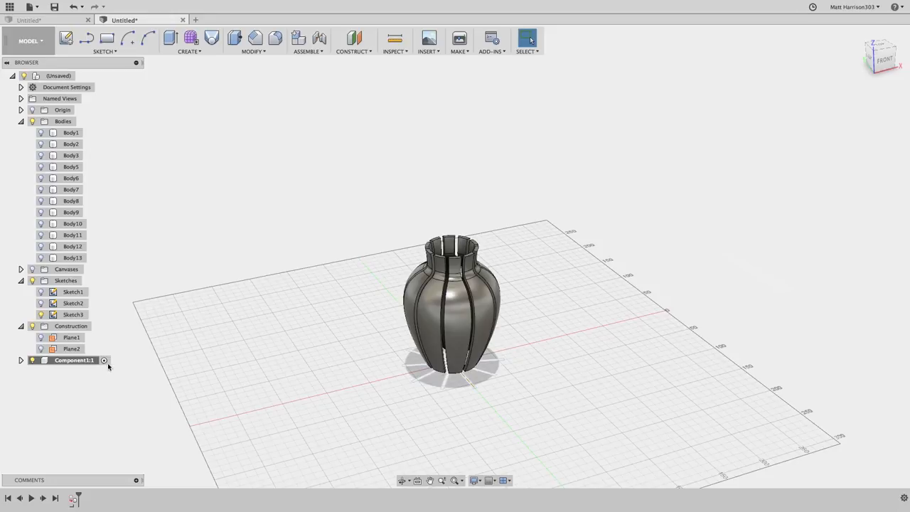
mouse_move(67, 364)
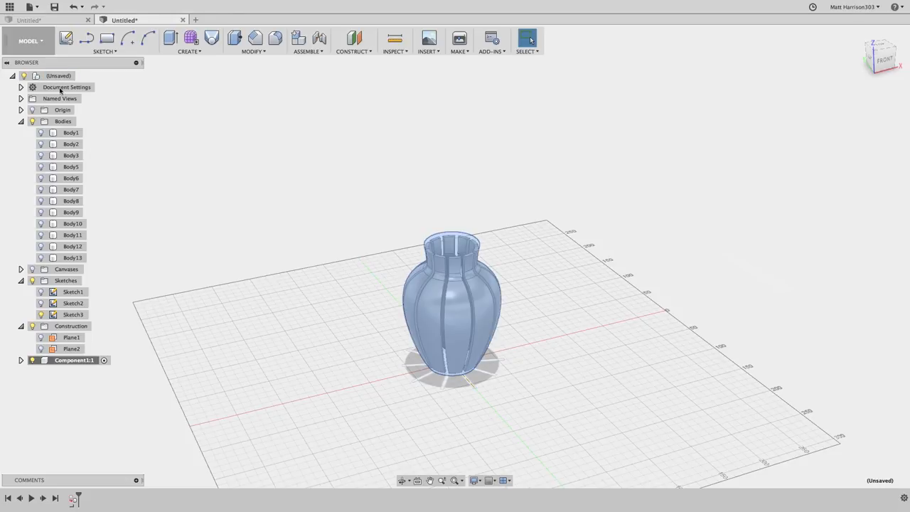
click(20, 121)
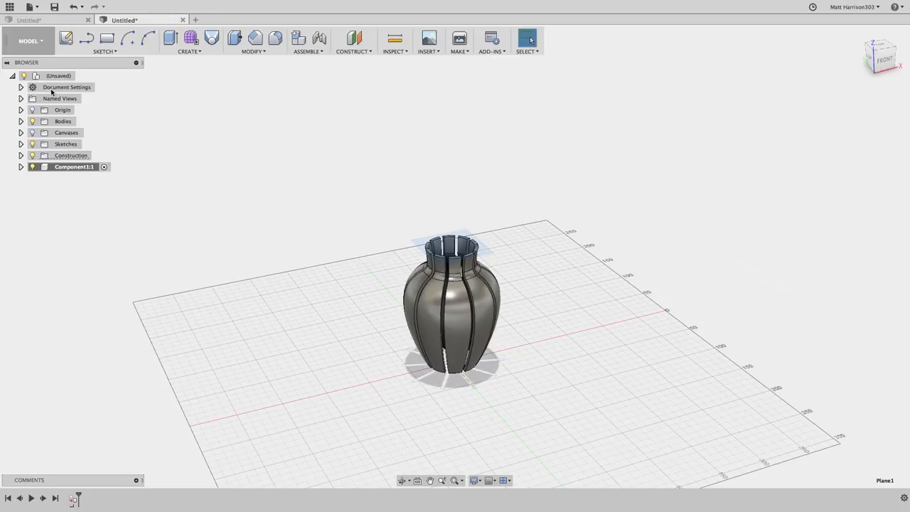
right_click(59, 76)
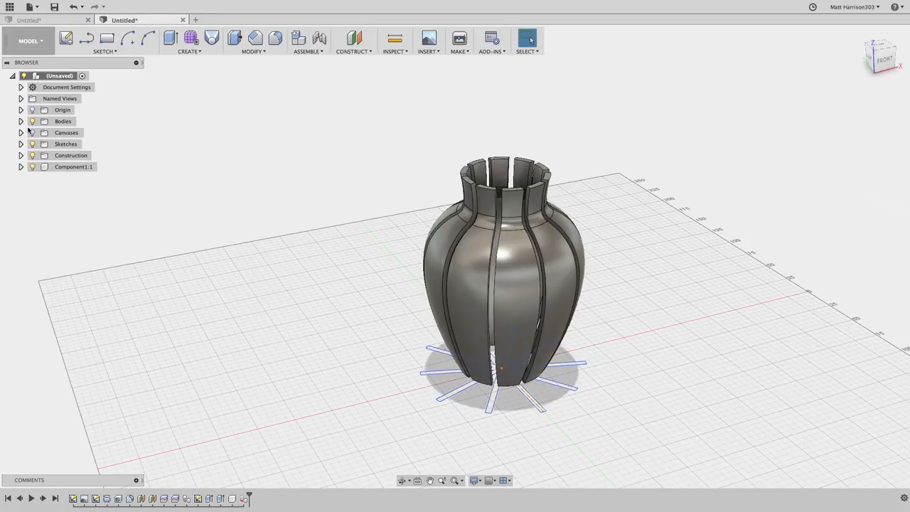
Combine Body2 with the other rib bodies using Join into one open-cage body
click(21, 121)
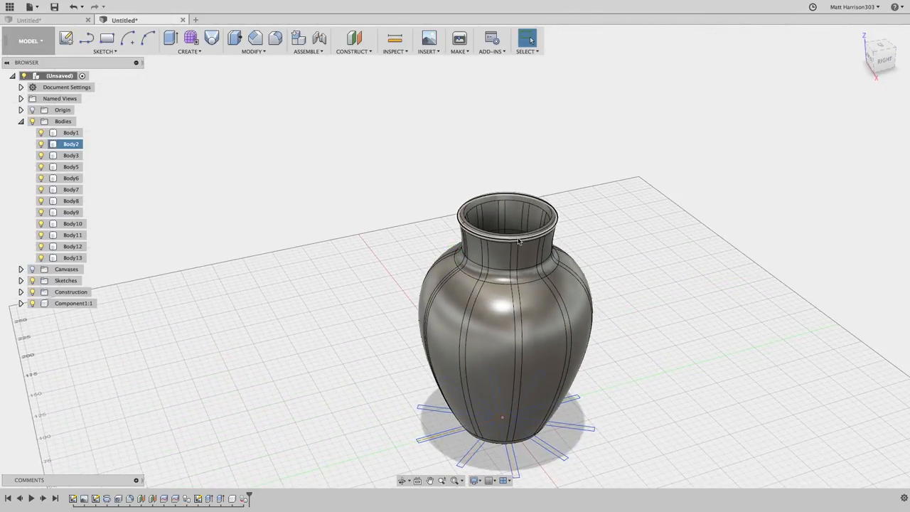
mouse_move(298, 38)
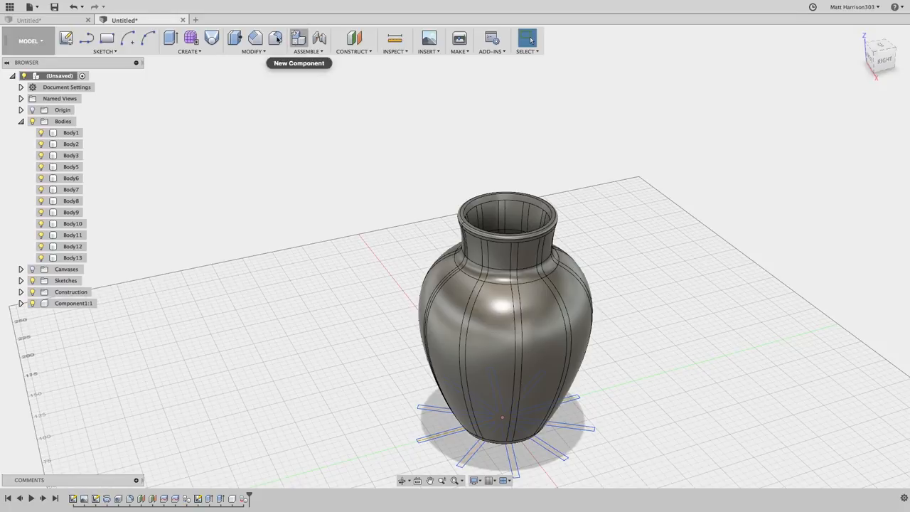
mouse_move(253, 50)
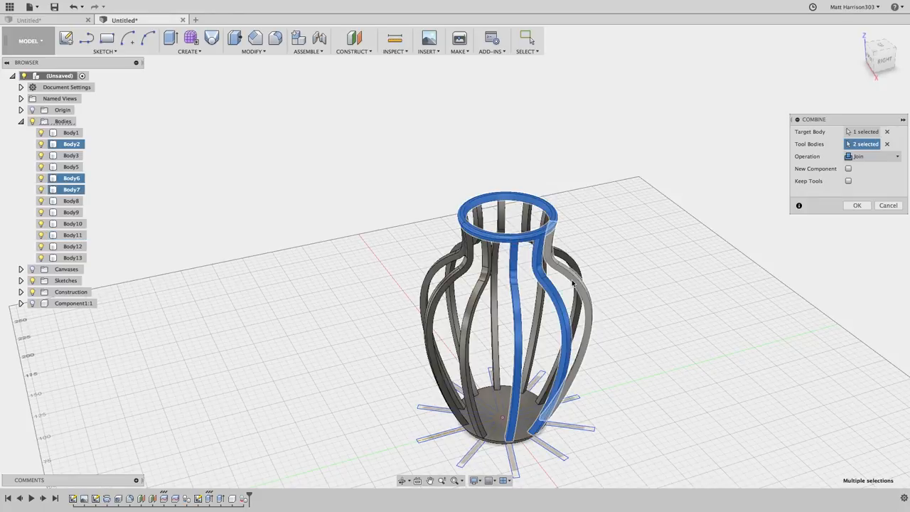
click(498, 415)
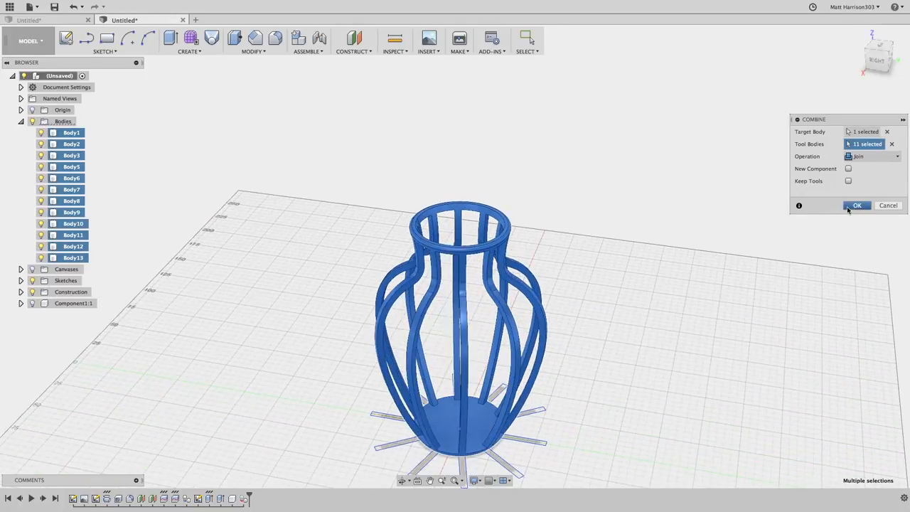
click(857, 205)
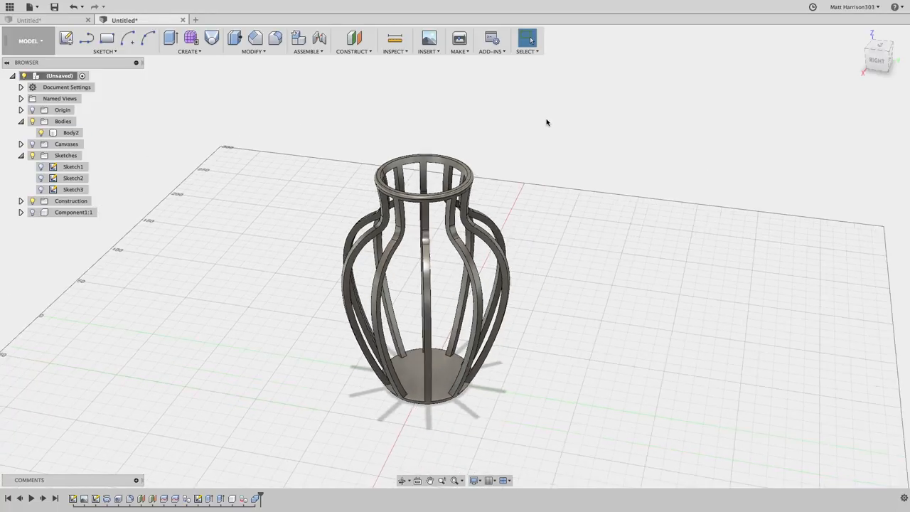
Export the rib body Body2 as the ribs STL to the desktop
click(70, 133)
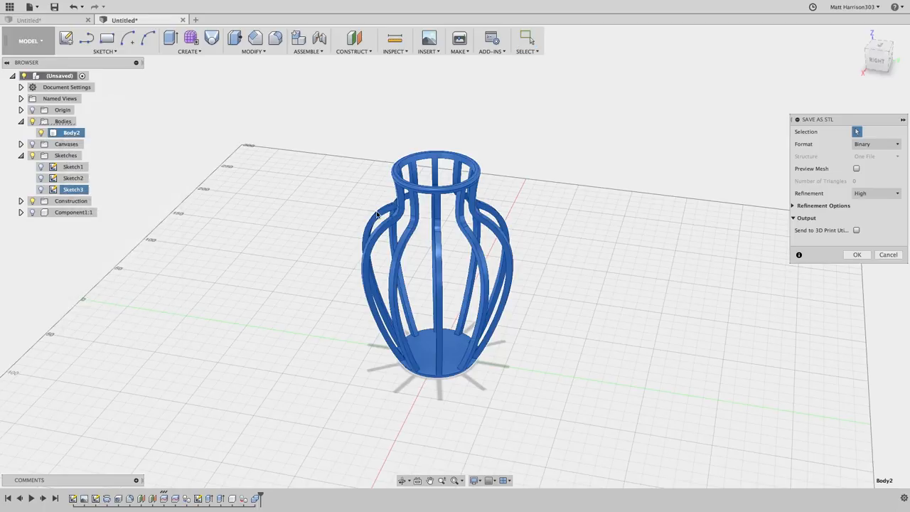
click(856, 255)
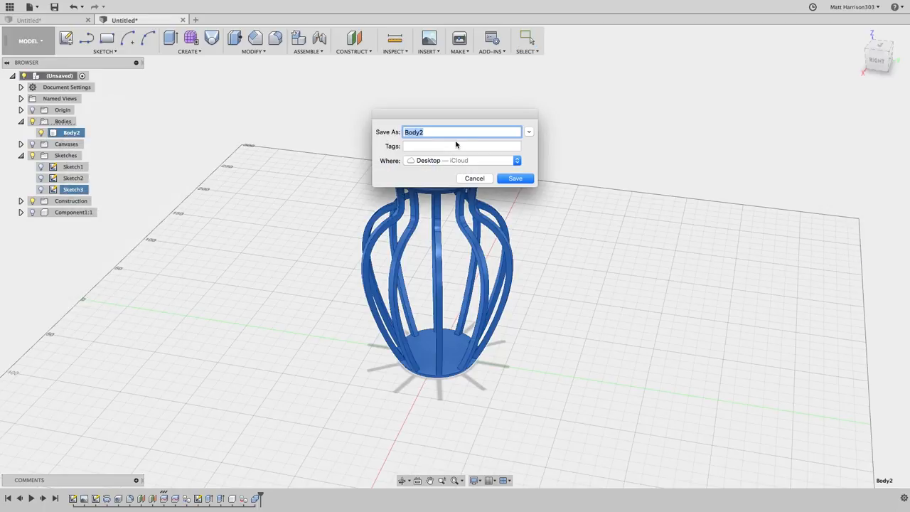
click(515, 177)
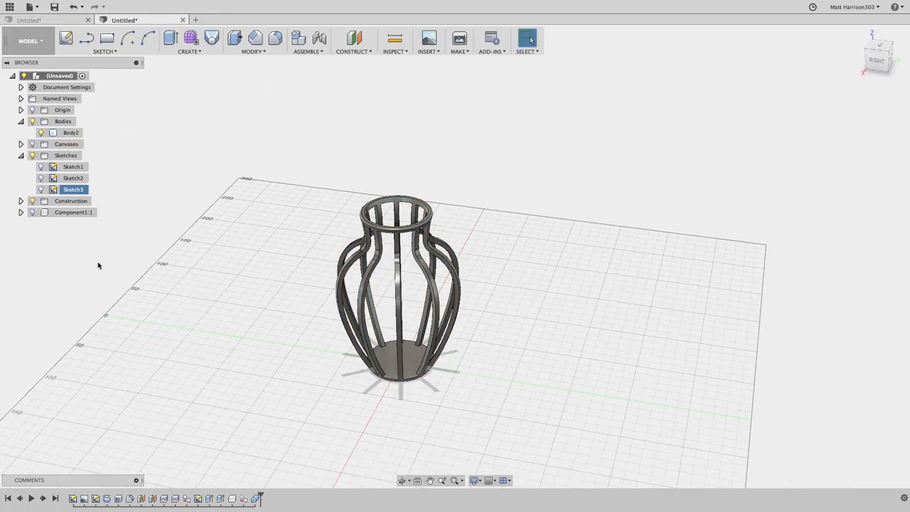
Export the panel component as the infill STL to the desktop
right_click(73, 212)
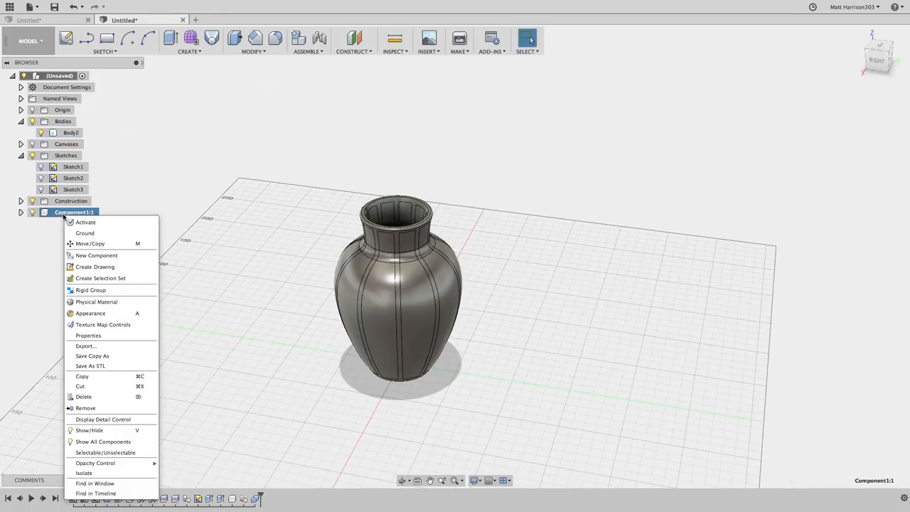
click(91, 365)
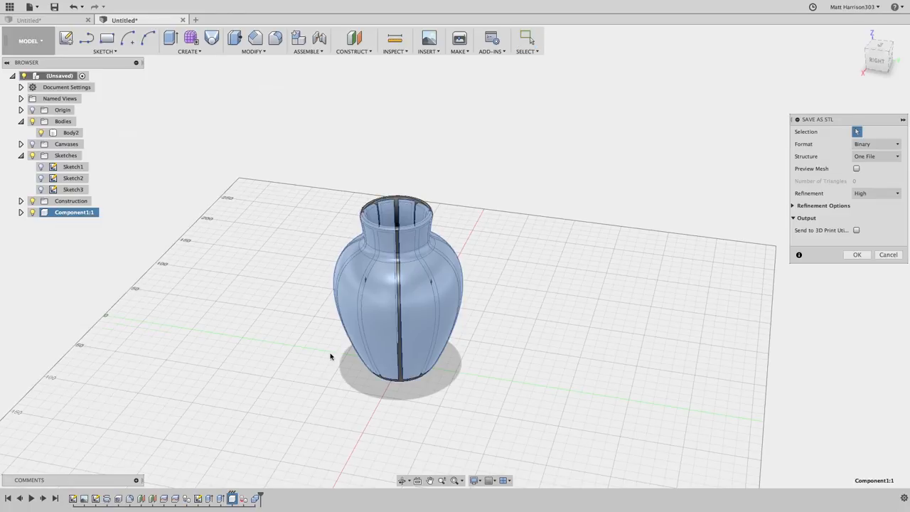
click(856, 255)
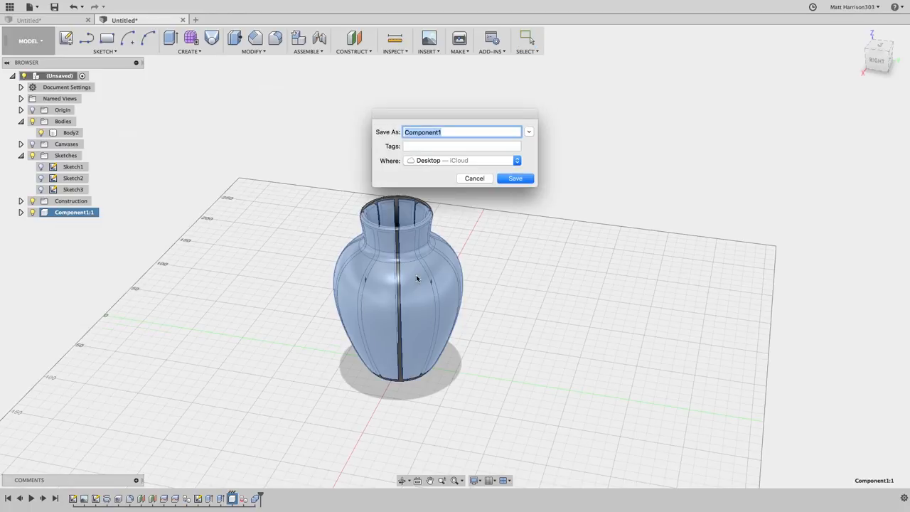
text(inf)
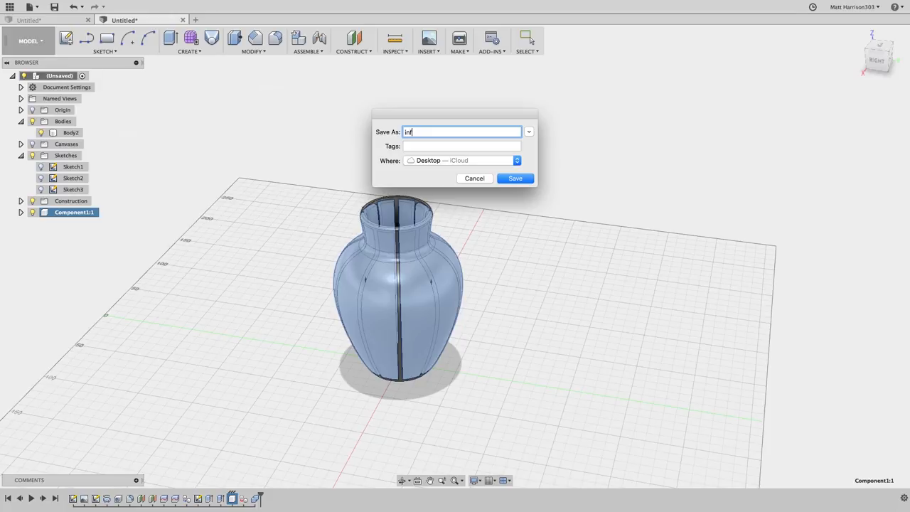
click(474, 178)
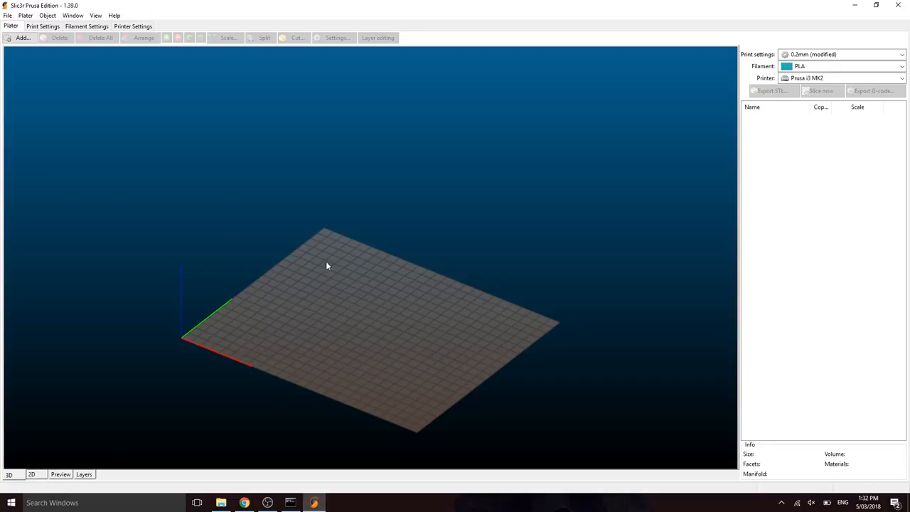
Review the Layers and perimeters and Infill print settings, then return to the Plater
click(42, 26)
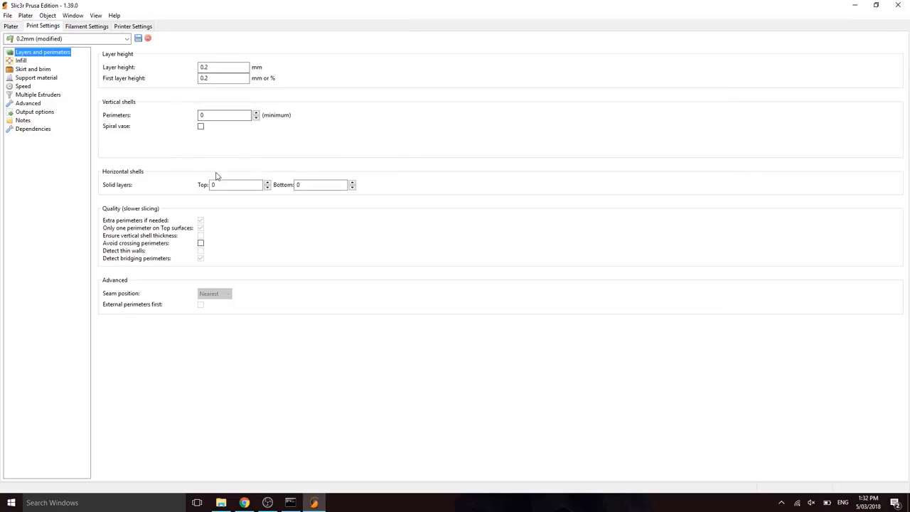
mouse_move(112, 171)
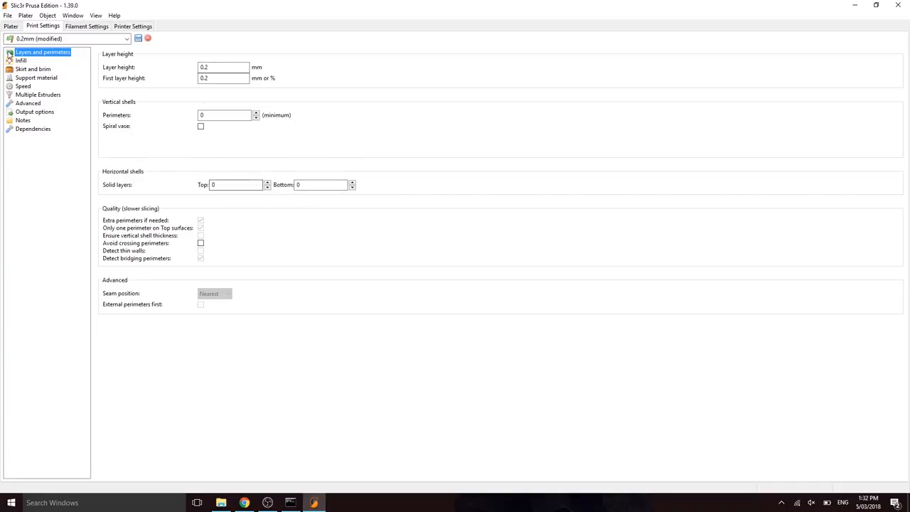
click(21, 60)
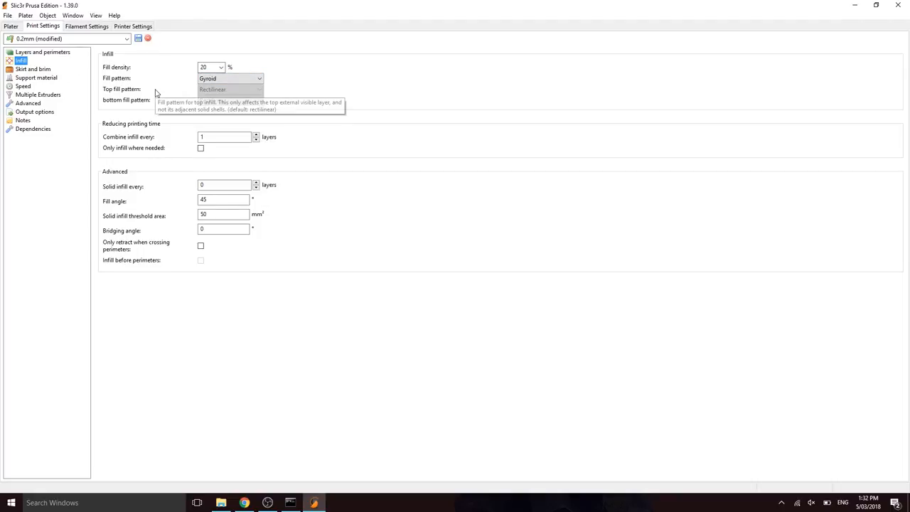
click(11, 26)
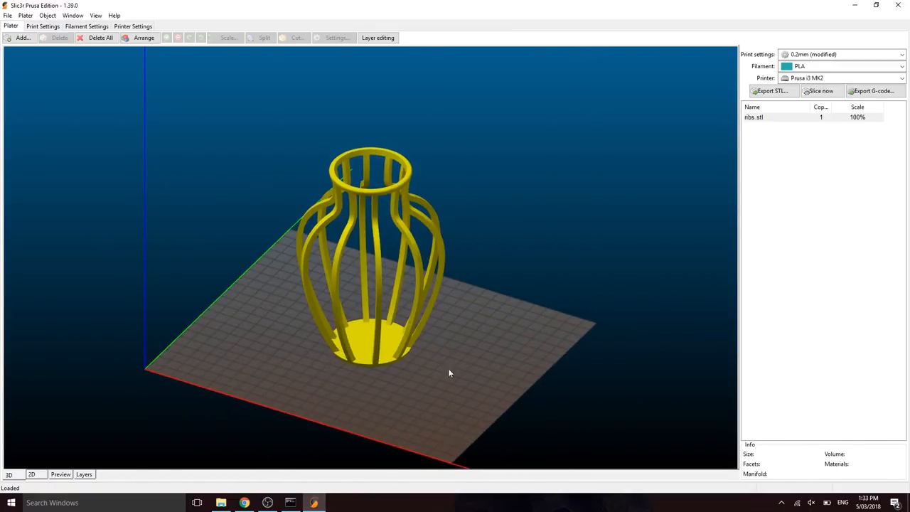
Load infill.stl as a part of the ribs object, then select the ribs part
click(388, 359)
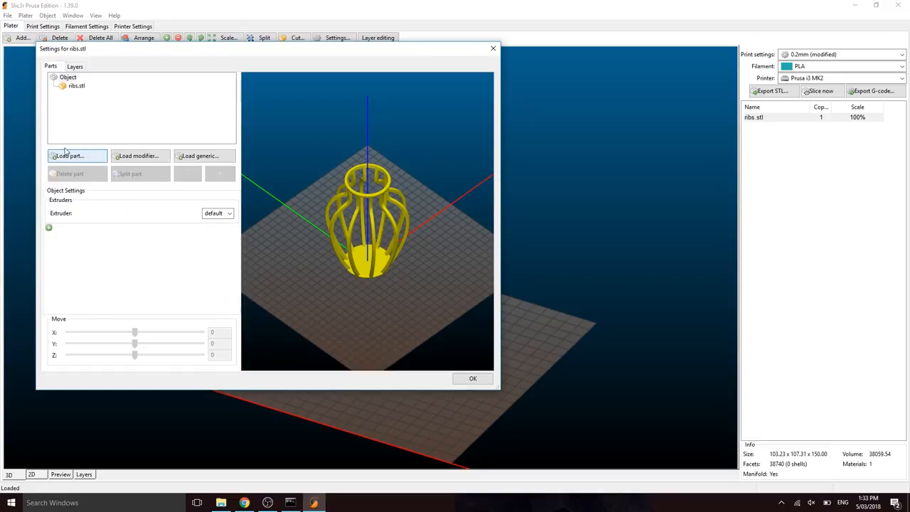
click(77, 156)
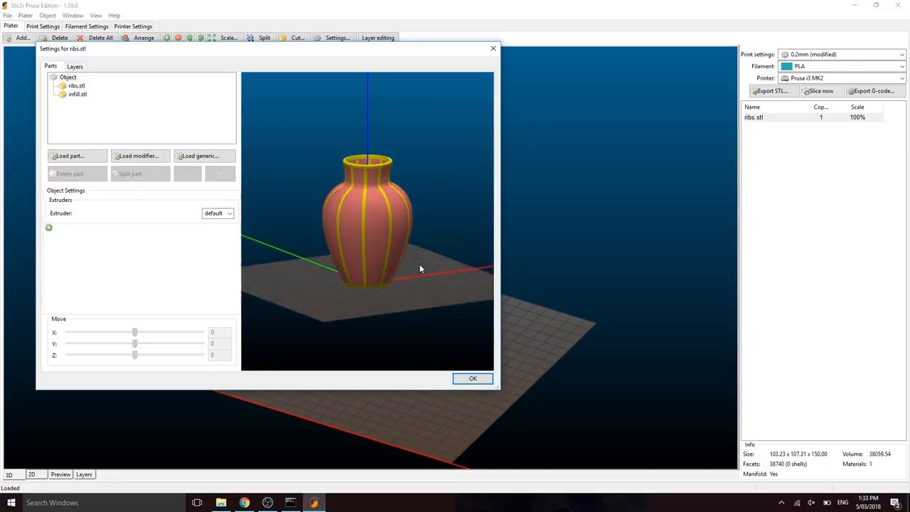
drag(420, 268, 259, 250)
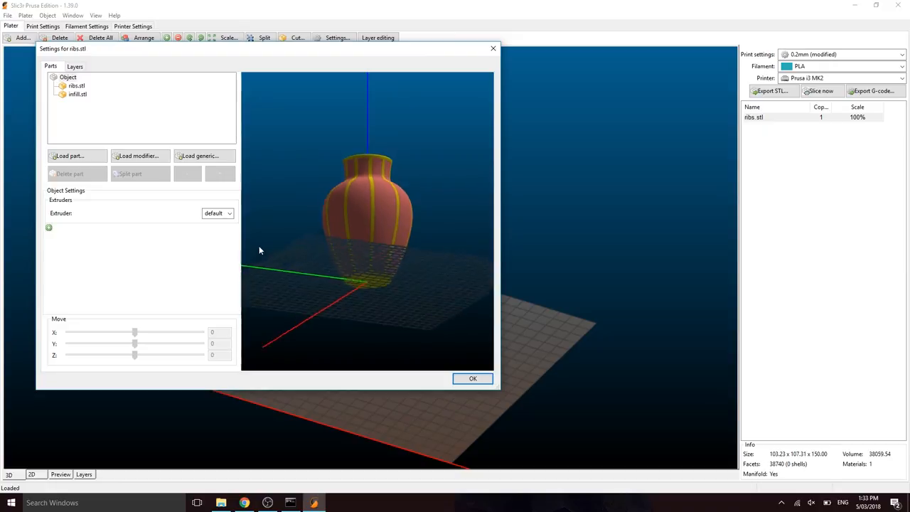
drag(259, 249, 424, 210)
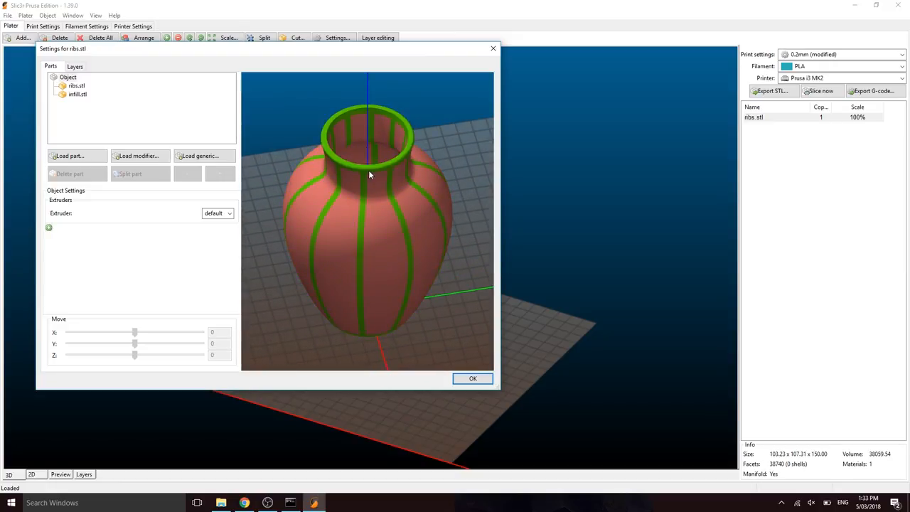
click(68, 76)
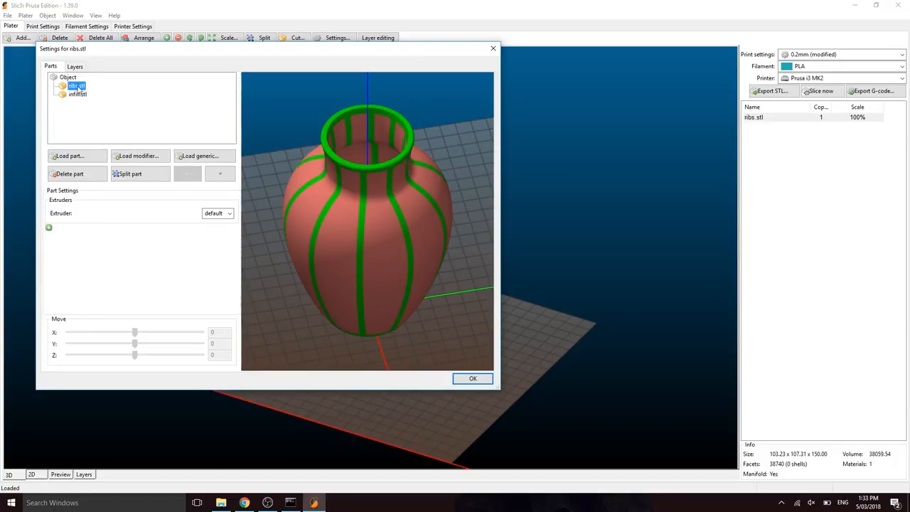
Override the ribs part with 4 perimeters, 5 top/bottom solid layers and Cubic fill
click(48, 227)
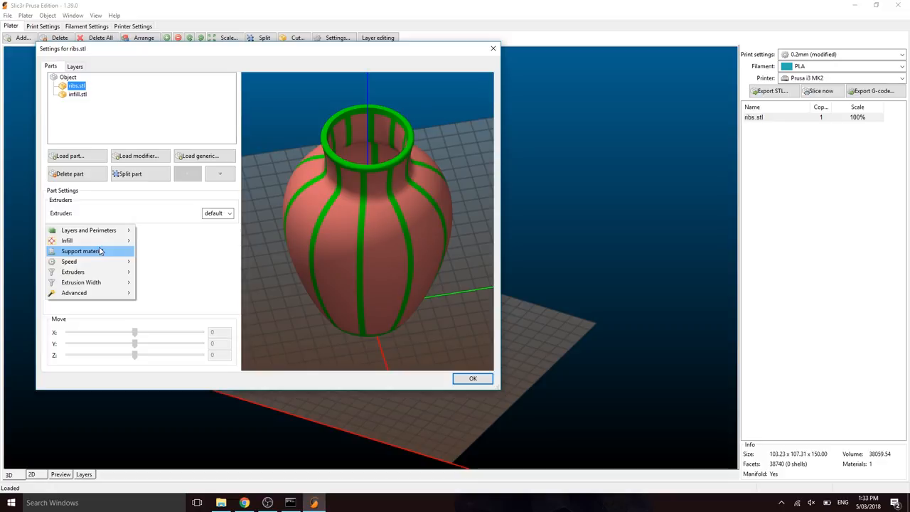
mouse_move(89, 229)
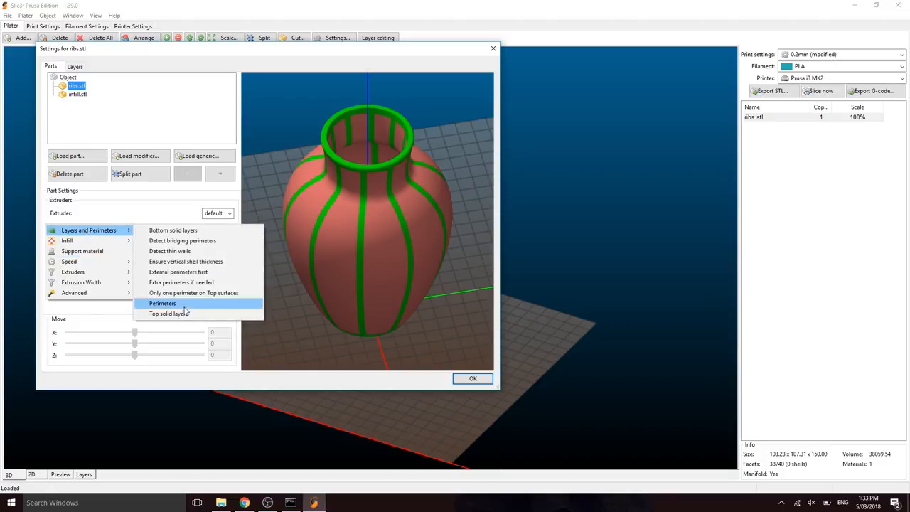
click(162, 303)
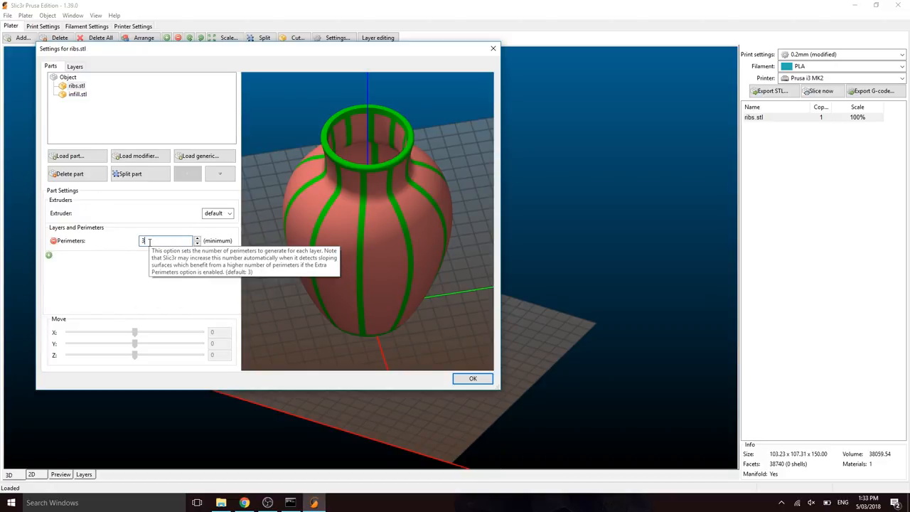
click(197, 238)
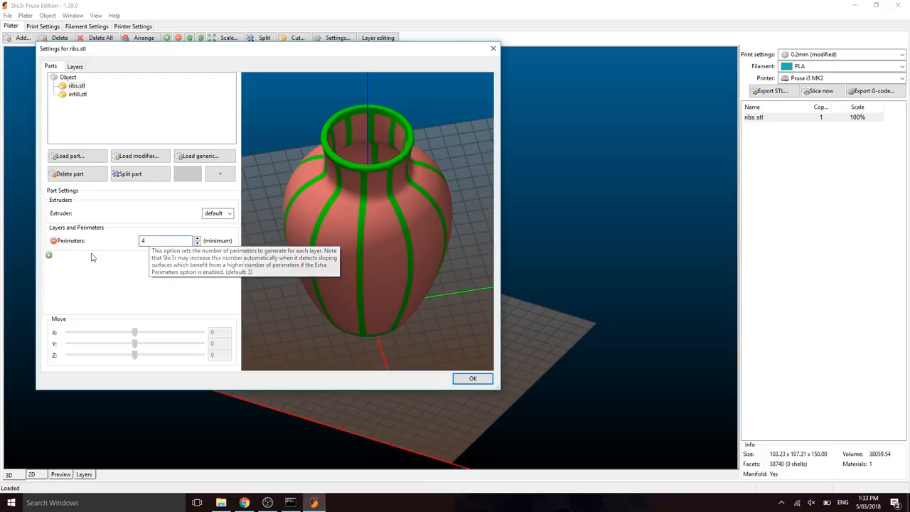
click(48, 255)
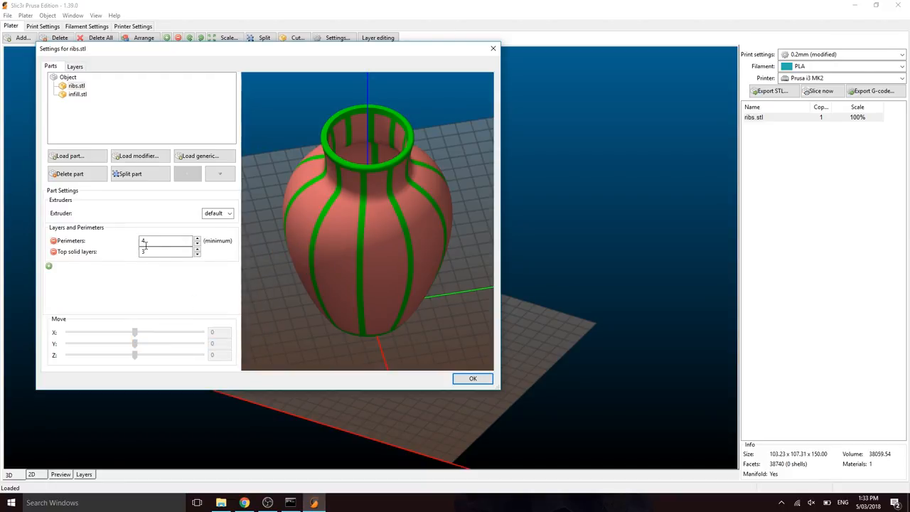
click(48, 265)
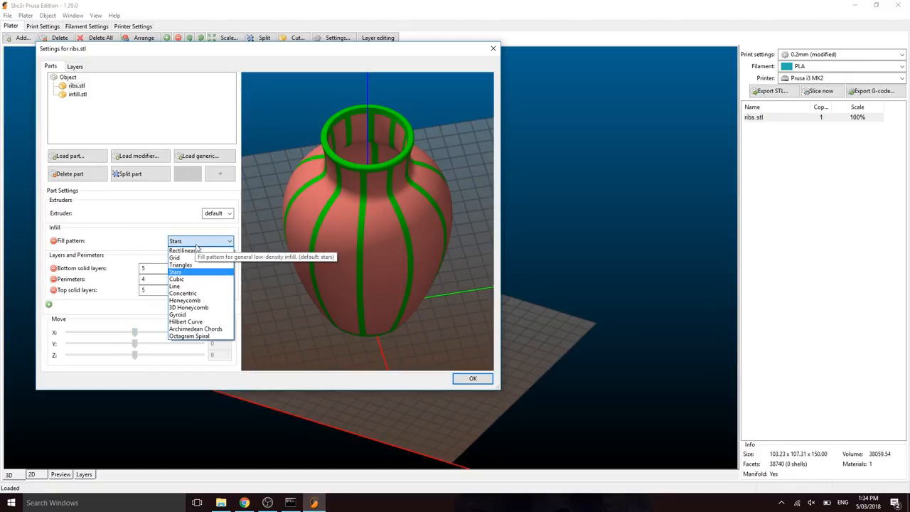
click(176, 279)
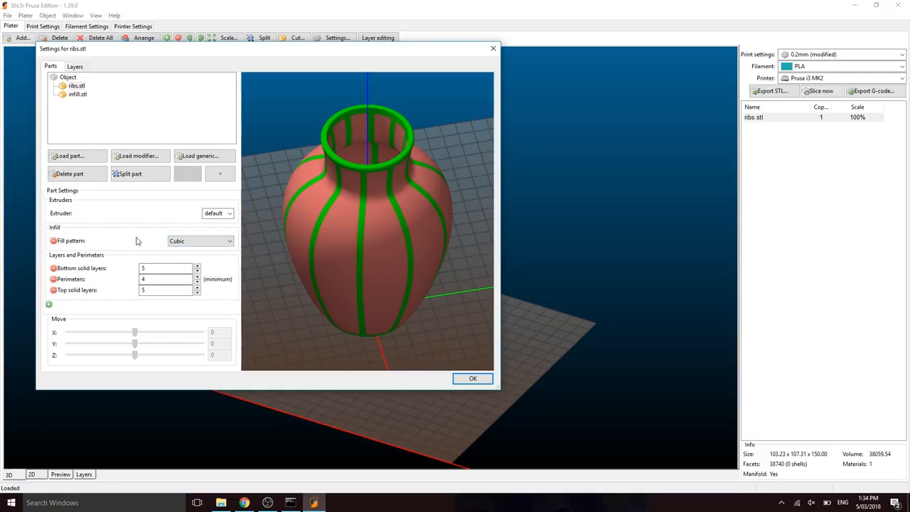
mouse_move(134, 233)
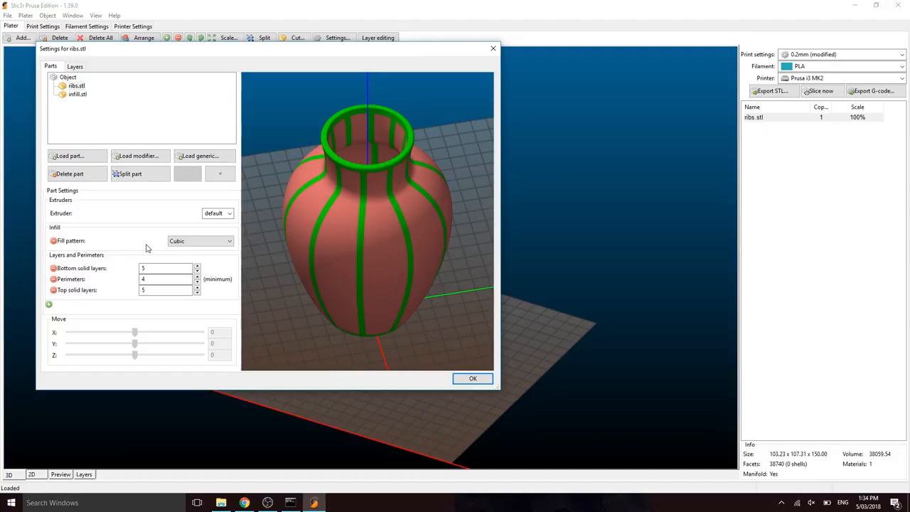
click(473, 378)
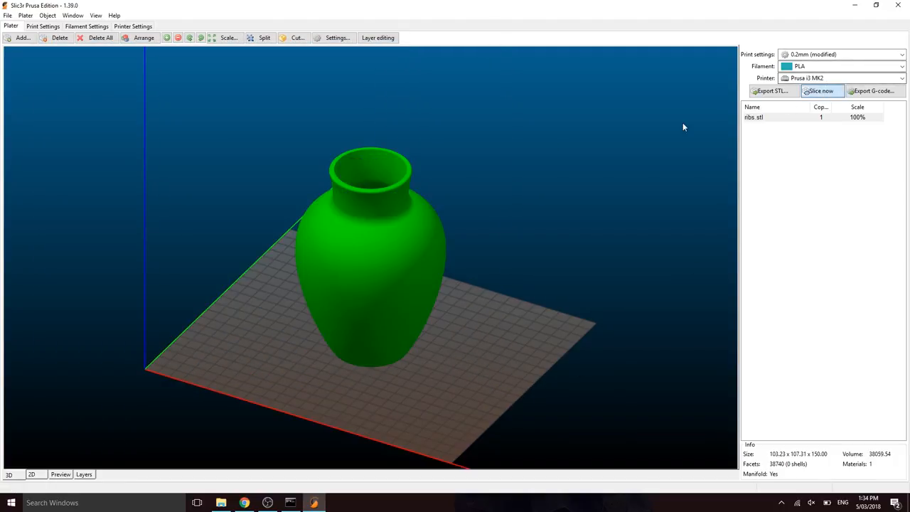
Slice the two-part vase, then preview the toolpaths tilted and cut at mid-height
click(820, 90)
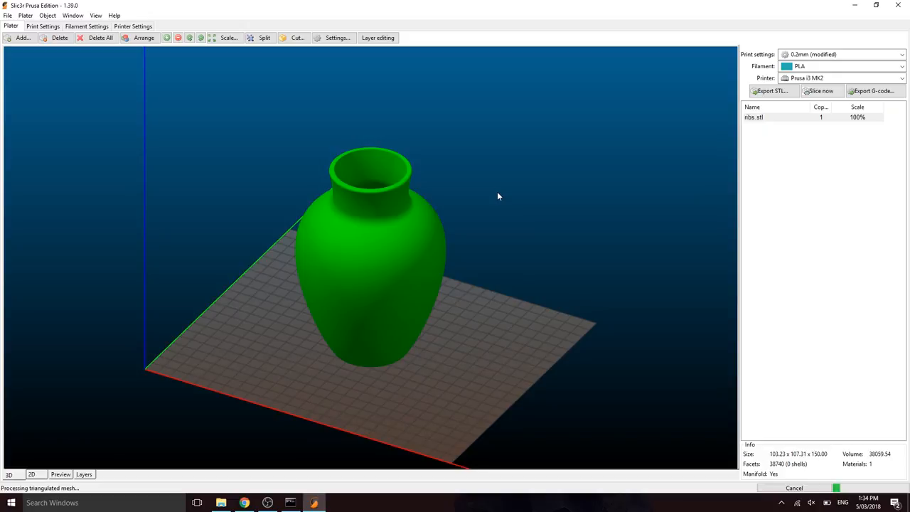
click(61, 473)
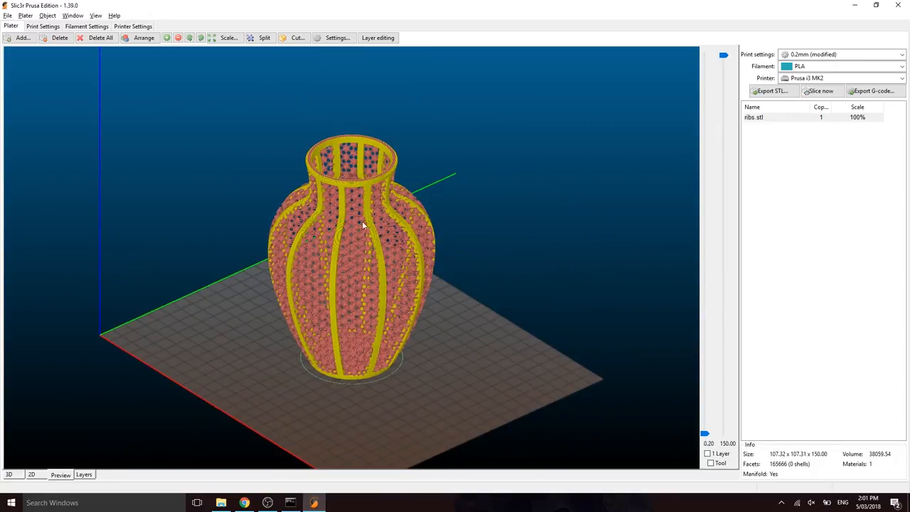
mouse_move(368, 211)
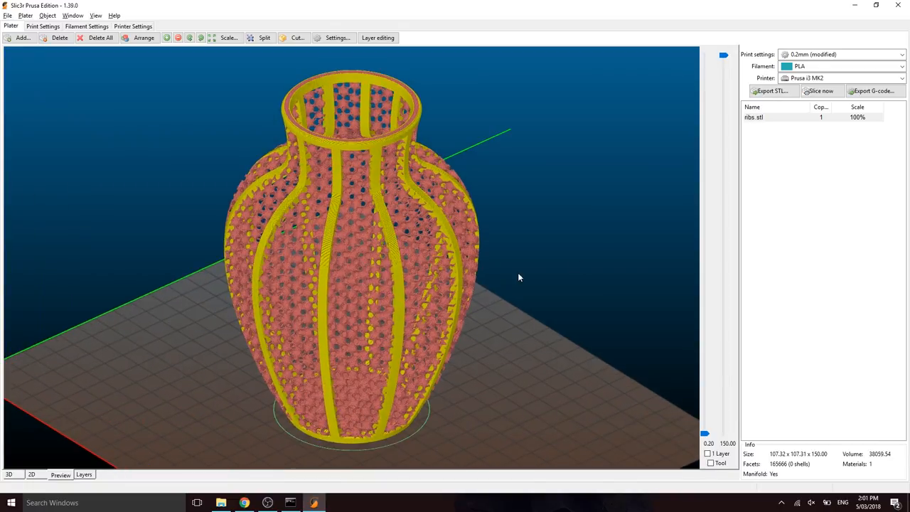
drag(518, 277, 627, 253)
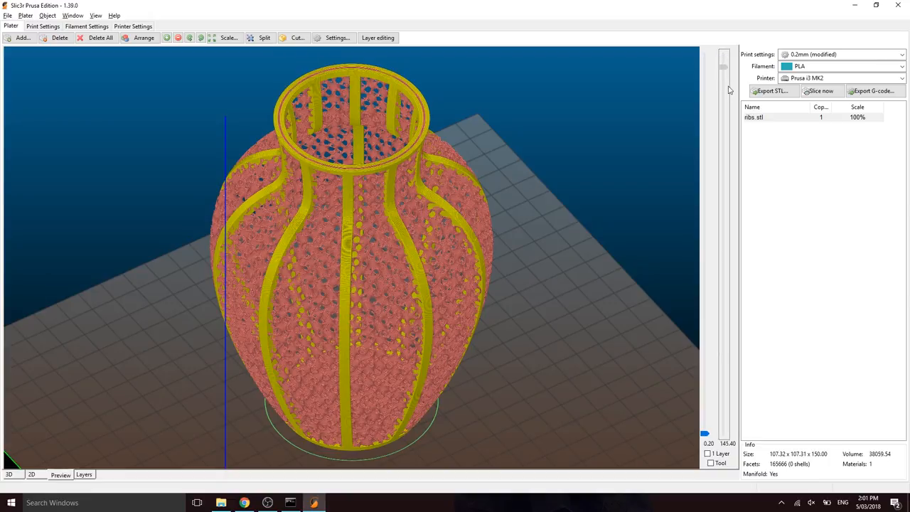
drag(723, 68, 723, 230)
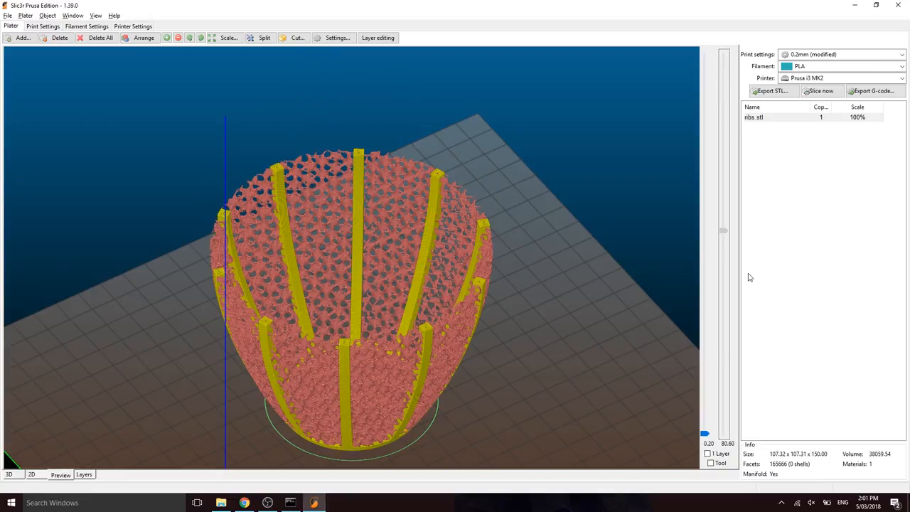